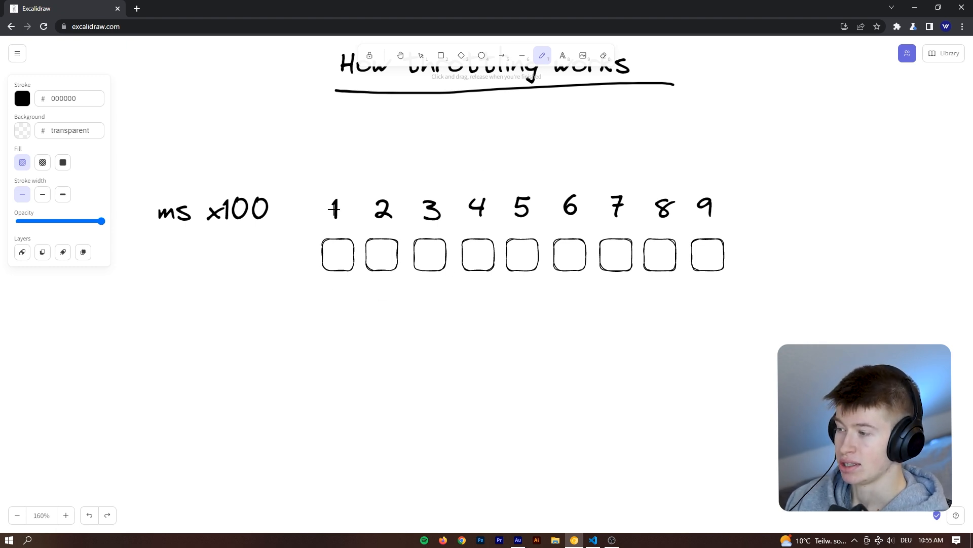
{"action": "mouse_move", "coordinate": [139, 163]}
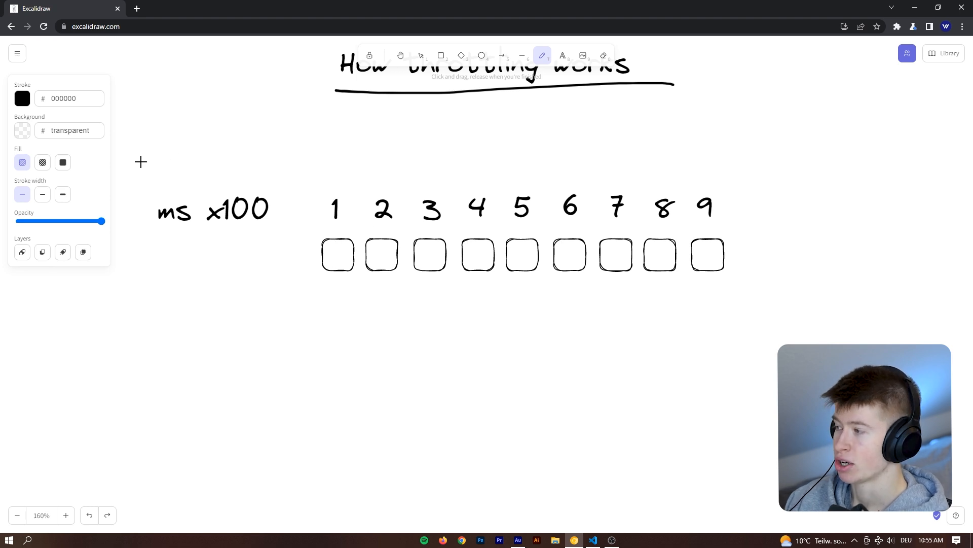
- With blue stroke selected, sketch bracket marks under boxes 3 and 5 of the timeline
{"action": "left_click", "coordinate": [21, 98]}
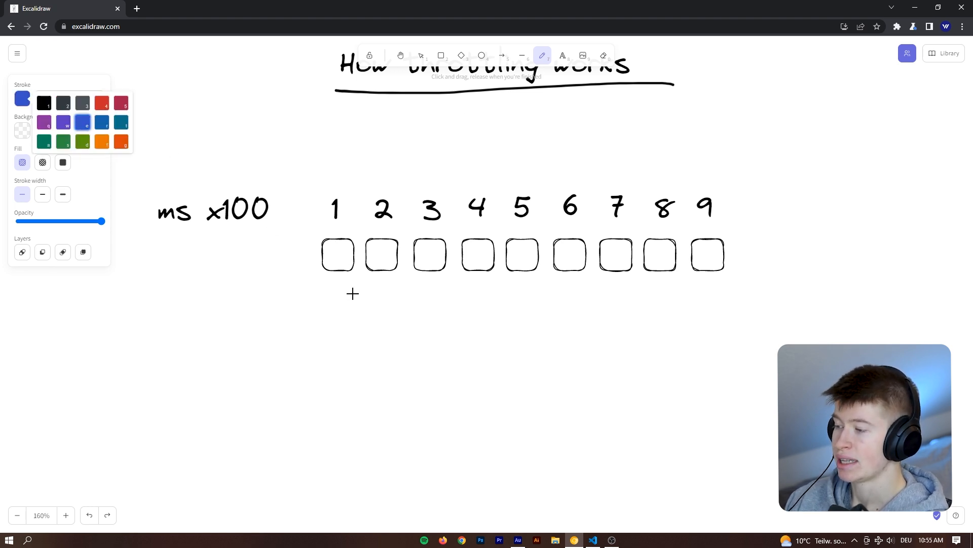
{"action": "mouse_move", "coordinate": [341, 261]}
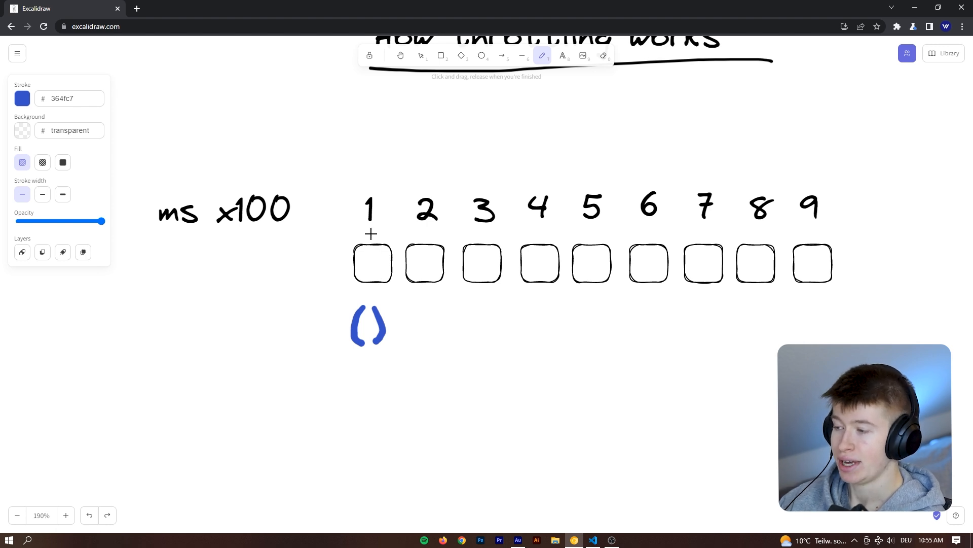
{"action": "mouse_move", "coordinate": [352, 194]}
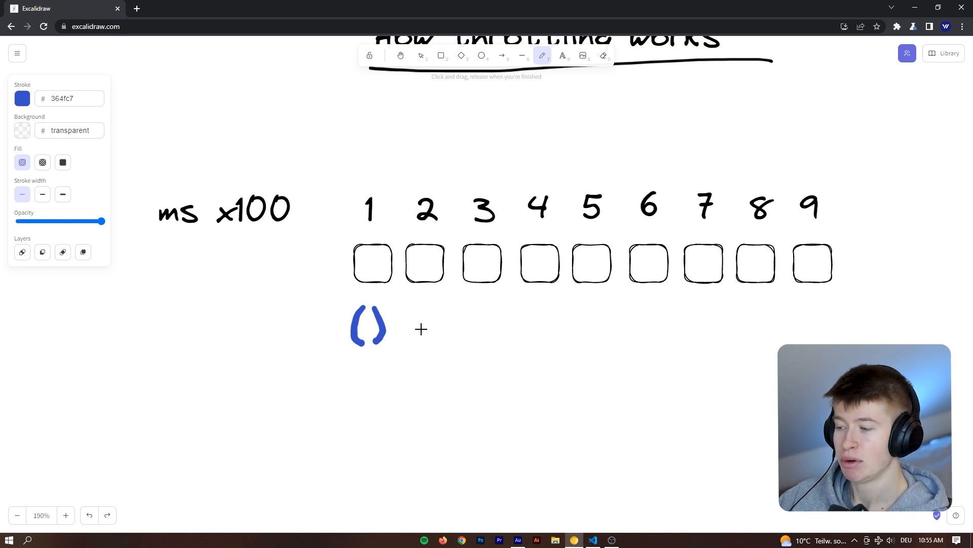
{"action": "mouse_move", "coordinate": [373, 259]}
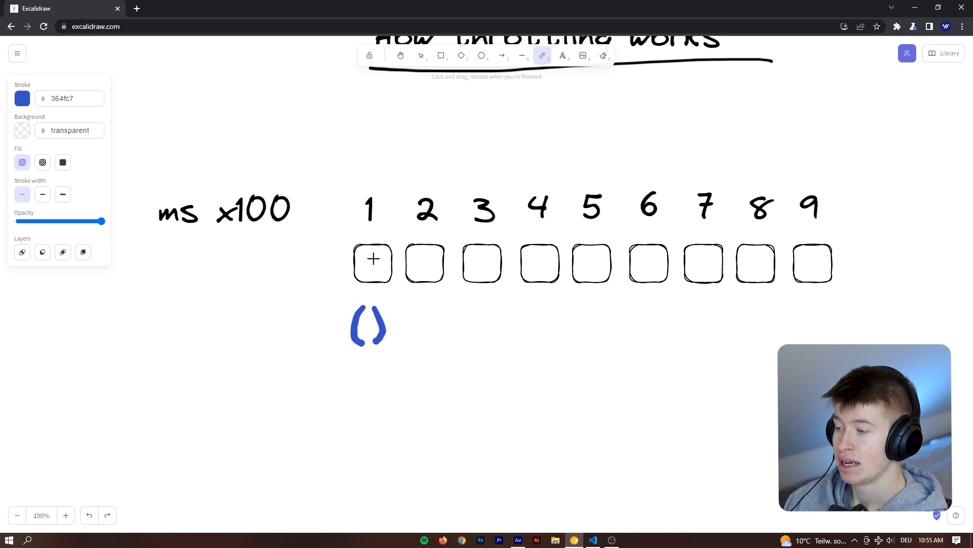
{"action": "mouse_move", "coordinate": [413, 291]}
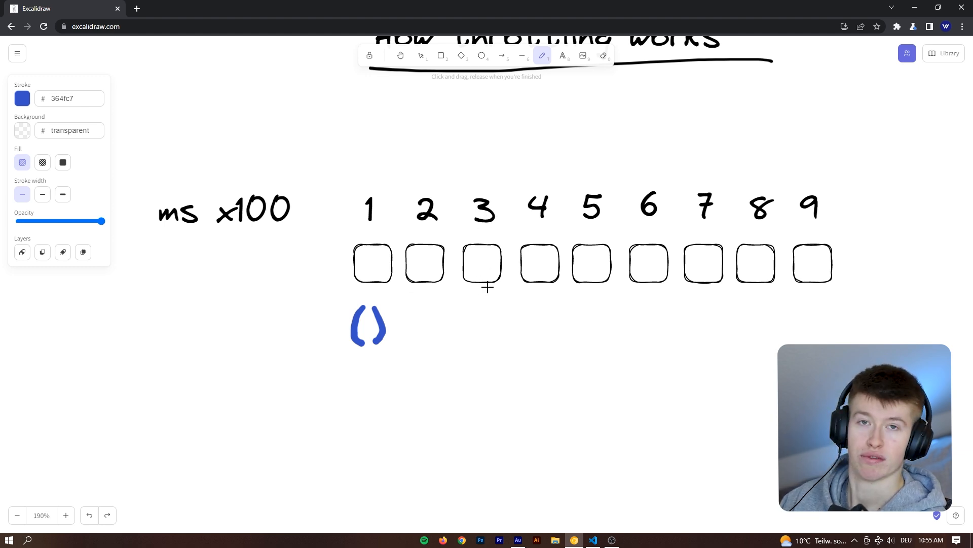
{"action": "left_click_drag", "start_coordinate": [469, 313], "coordinate": [472, 339]}
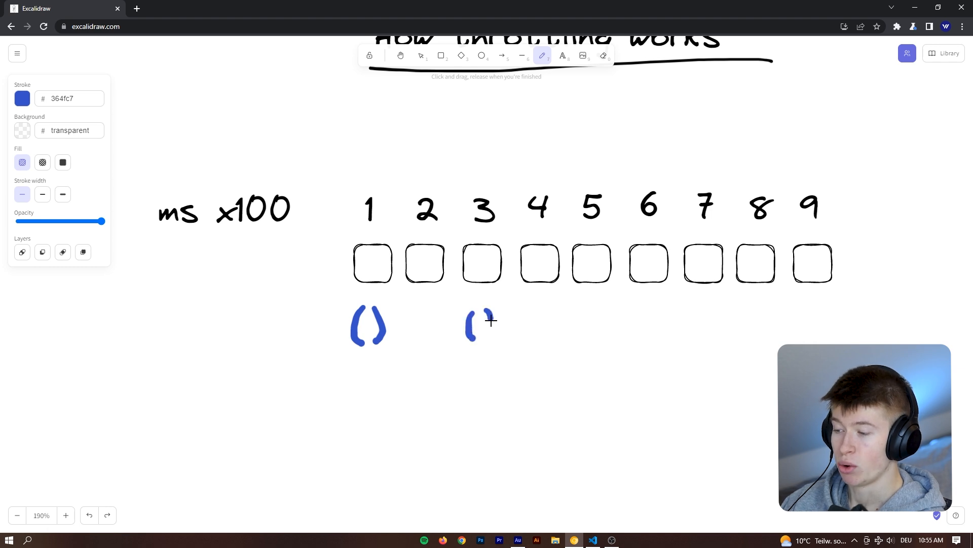
{"action": "left_click_drag", "start_coordinate": [488, 310], "coordinate": [491, 339]}
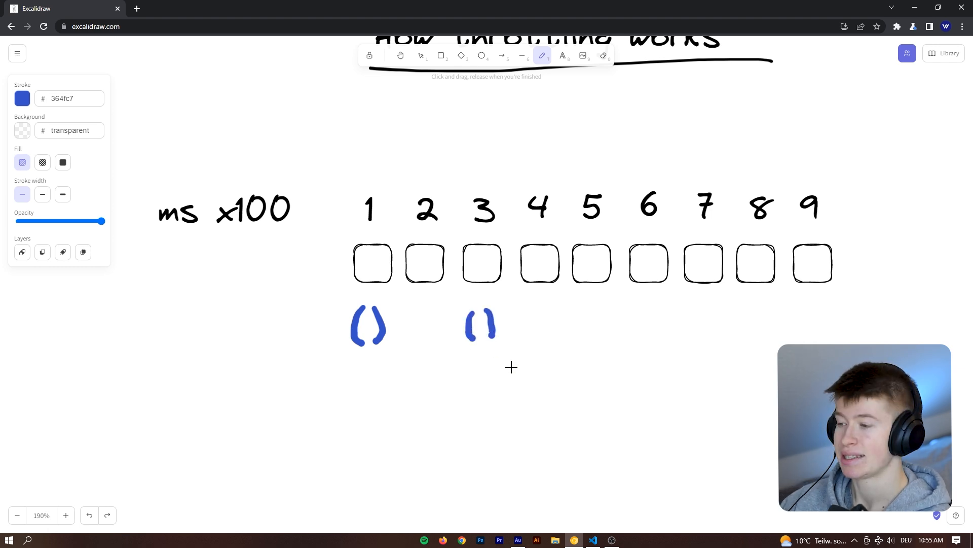
{"action": "mouse_move", "coordinate": [441, 252]}
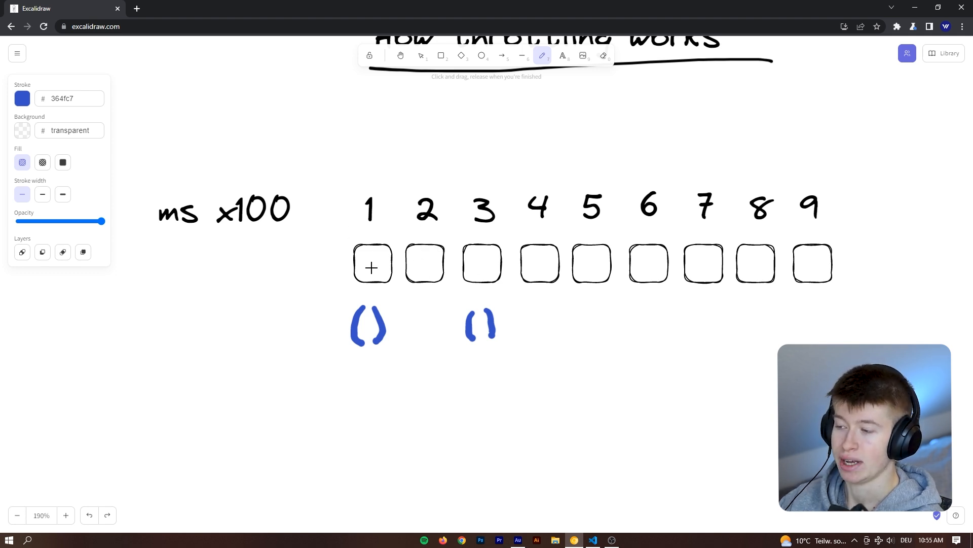
{"action": "mouse_move", "coordinate": [415, 269]}
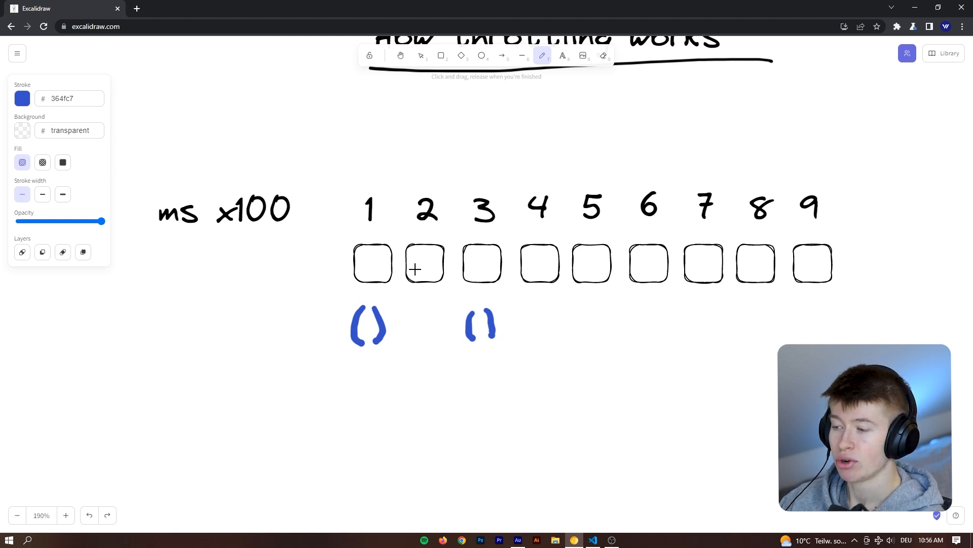
{"action": "mouse_move", "coordinate": [593, 301]}
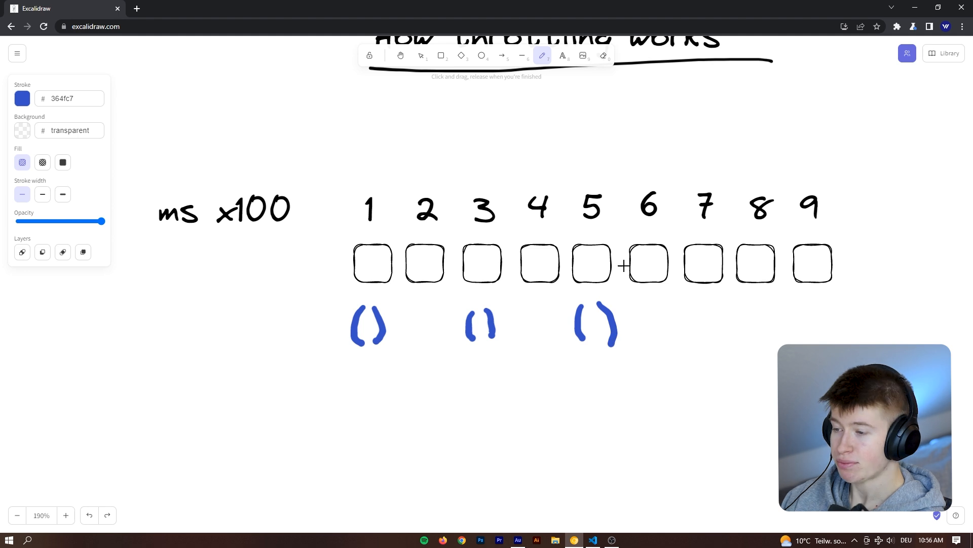
{"action": "left_click_drag", "start_coordinate": [690, 304], "coordinate": [717, 339]}
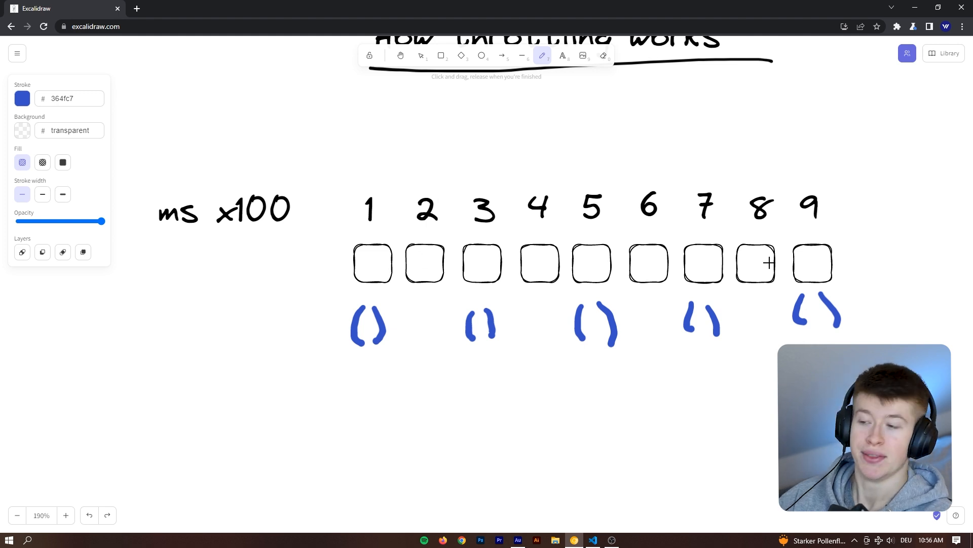
{"action": "mouse_move", "coordinate": [697, 252]}
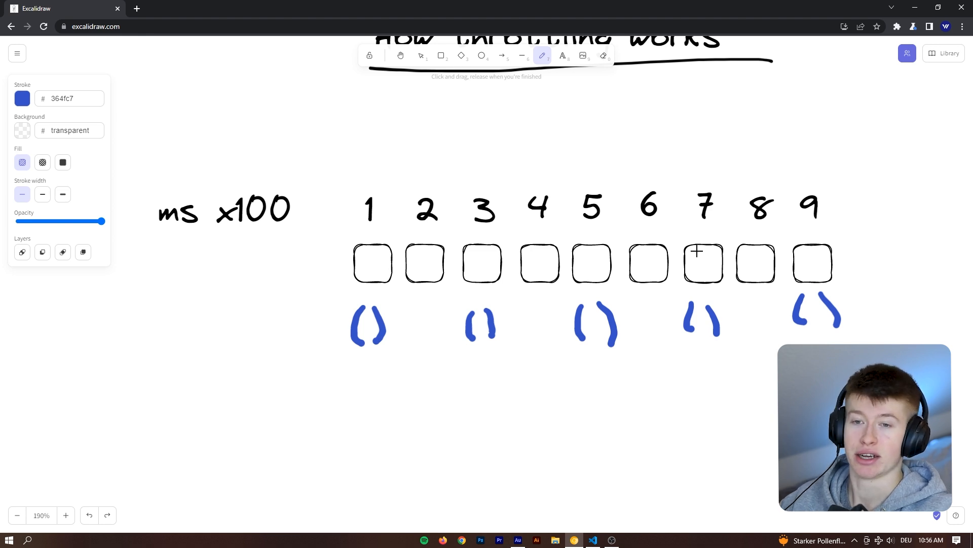
{"action": "mouse_move", "coordinate": [617, 265]}
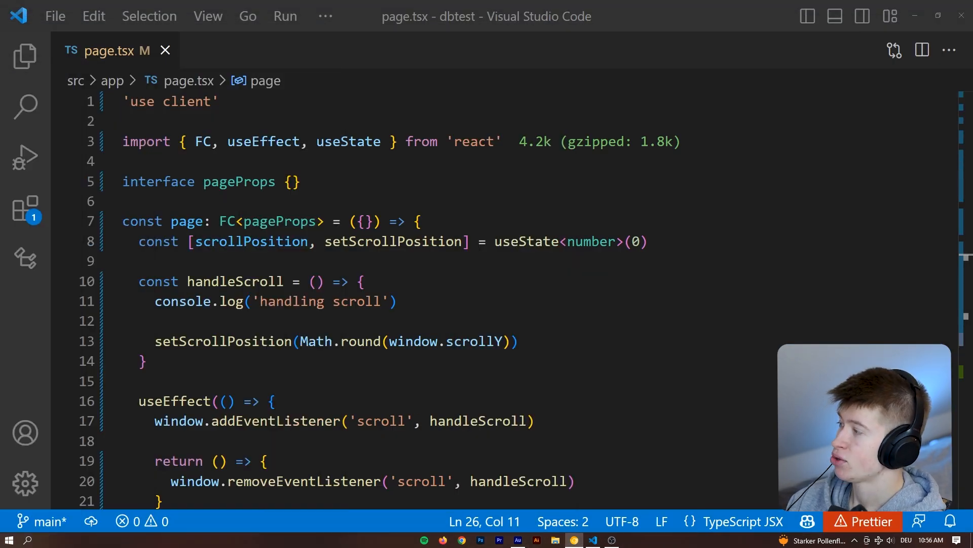
{"action": "scroll", "scroll_direction": "down", "scroll_amount": 3}
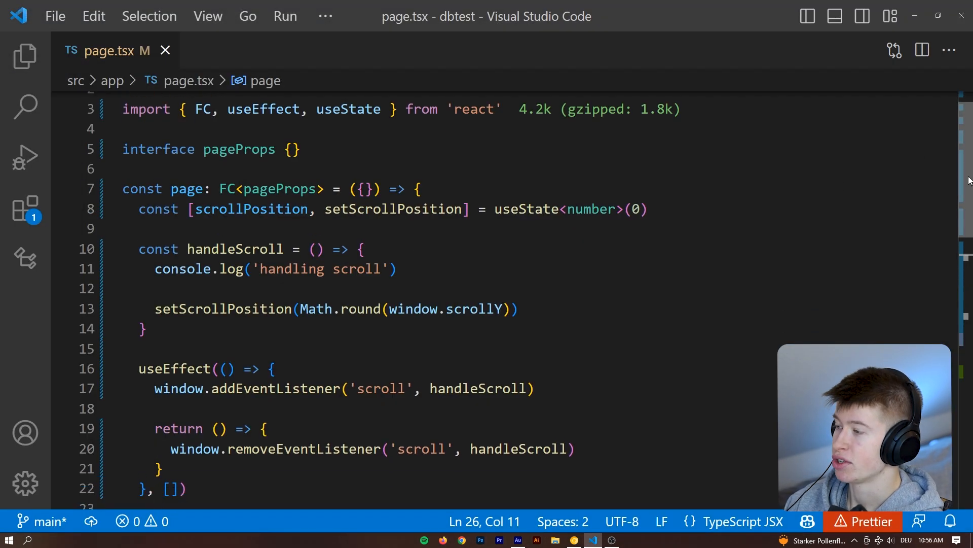
{"action": "scroll", "scroll_direction": "down", "scroll_amount": 3}
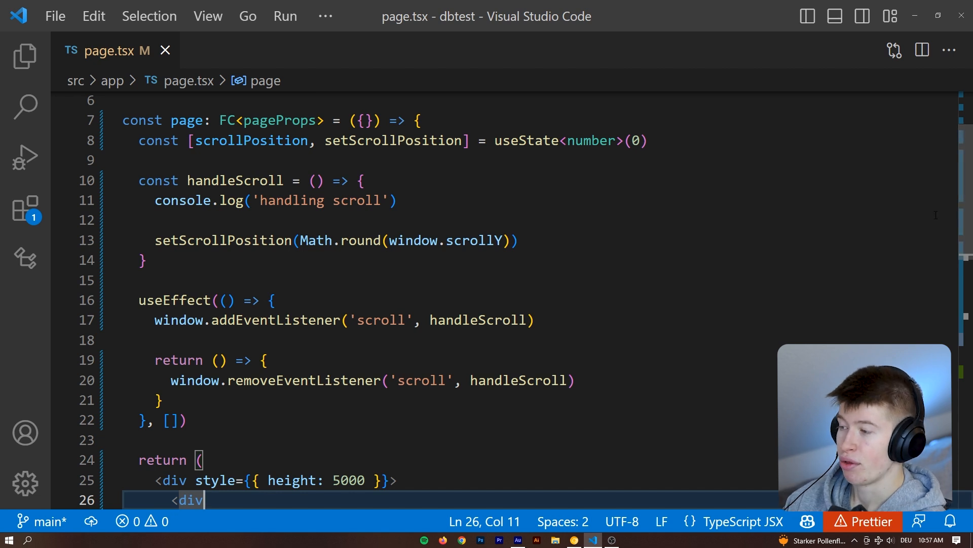
{"action": "scroll", "scroll_direction": "down", "scroll_amount": 3}
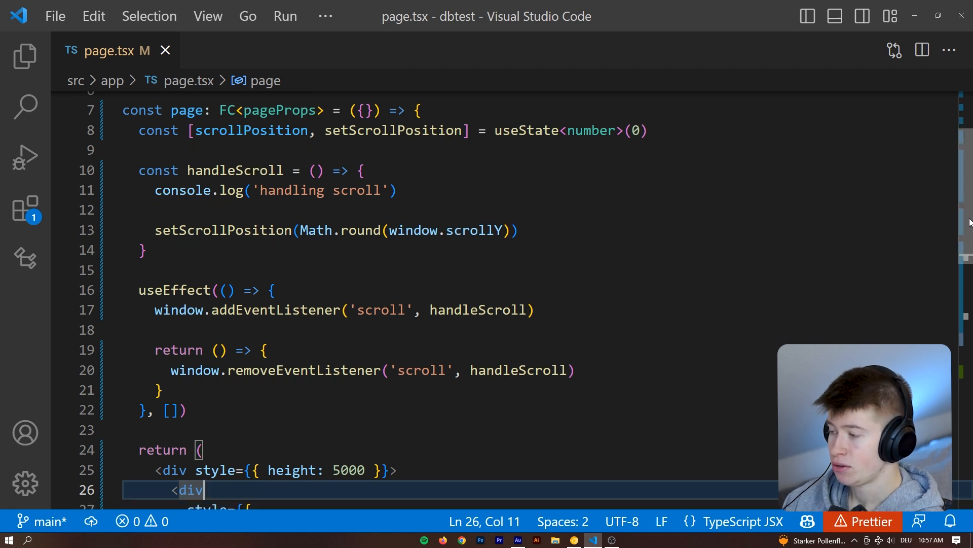
{"action": "scroll", "scroll_direction": "down", "scroll_amount": 3}
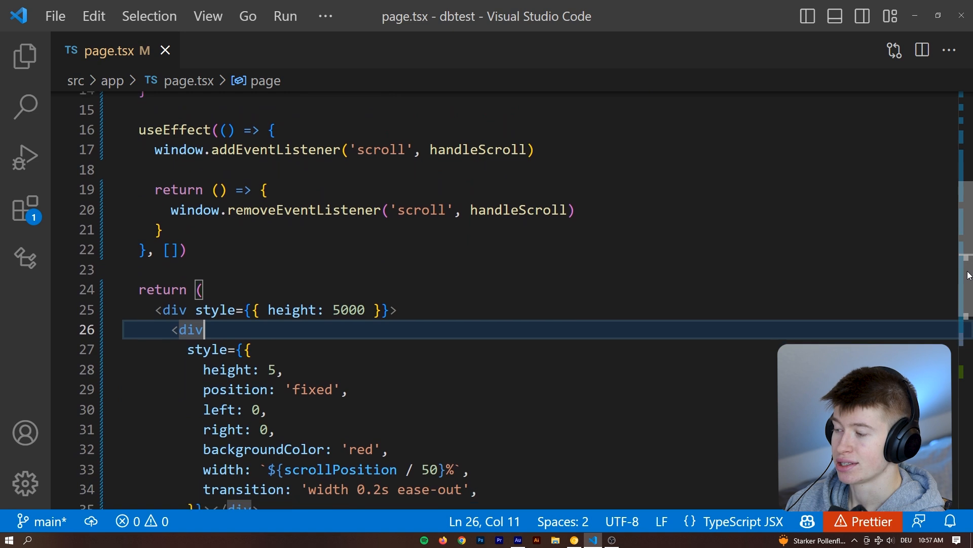
{"action": "scroll", "scroll_direction": "down", "scroll_amount": 3}
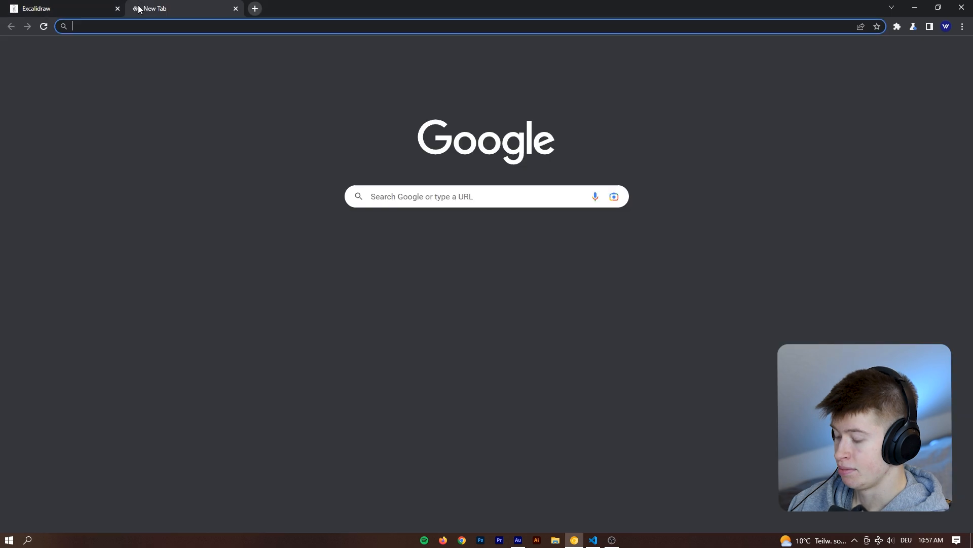
- Load localhost:3000 in a new Chrome tab and scroll to watch the position readout update
{"action": "type", "text": "localhost:3000"}
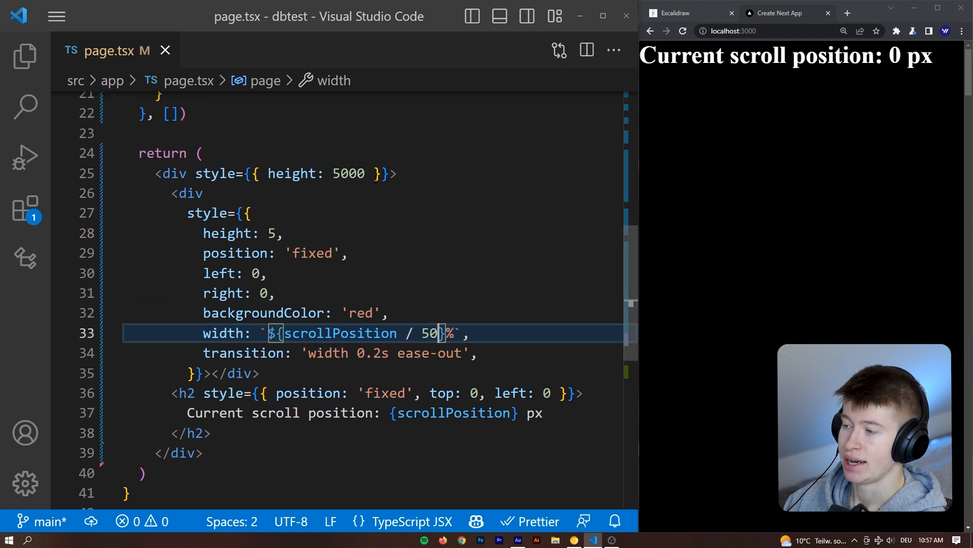
{"action": "mouse_move", "coordinate": [887, 206]}
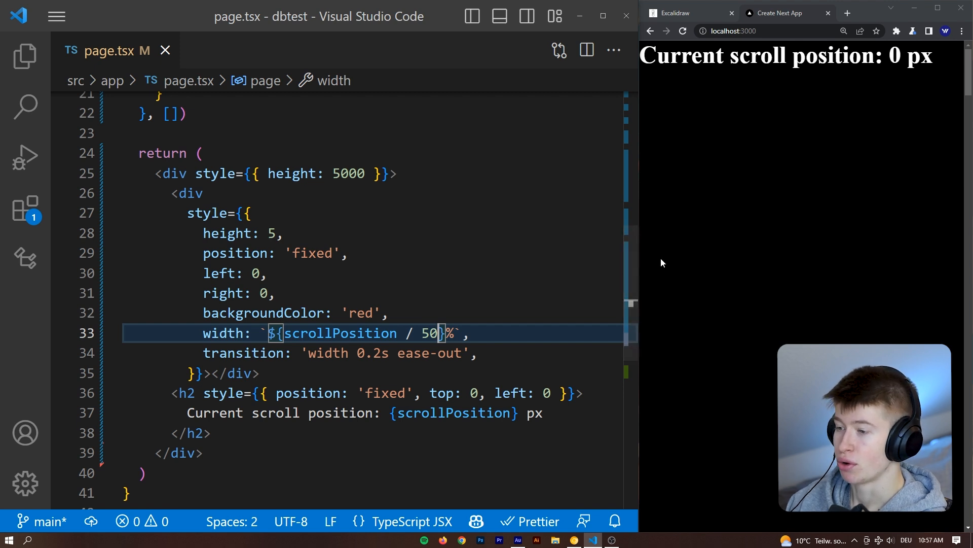
{"action": "scroll", "scroll_direction": "down", "scroll_amount": 3}
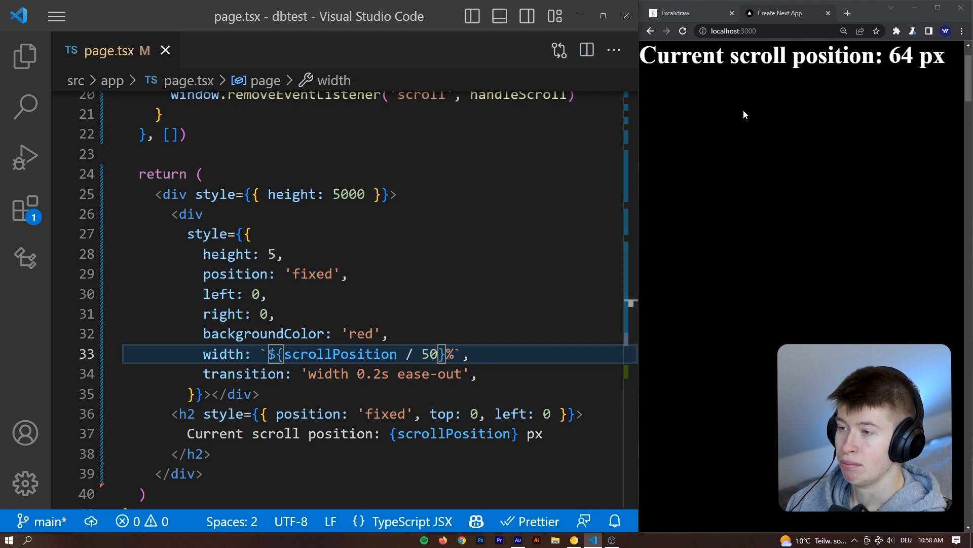
{"action": "scroll", "scroll_direction": "down", "scroll_amount": 3}
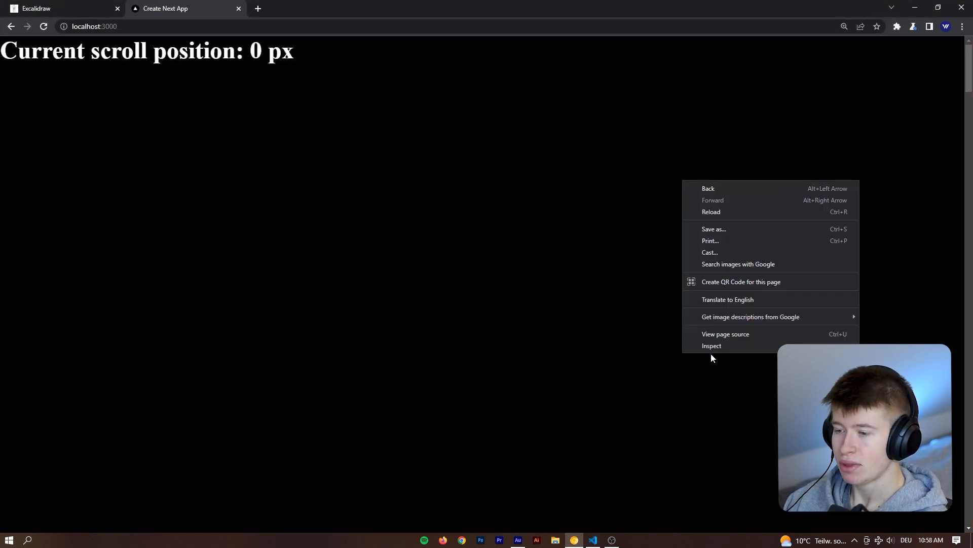
- Show the DevTools Console, clear its messages, and scroll to log fresh 'handling scroll' lines
{"action": "left_click", "coordinate": [712, 345]}
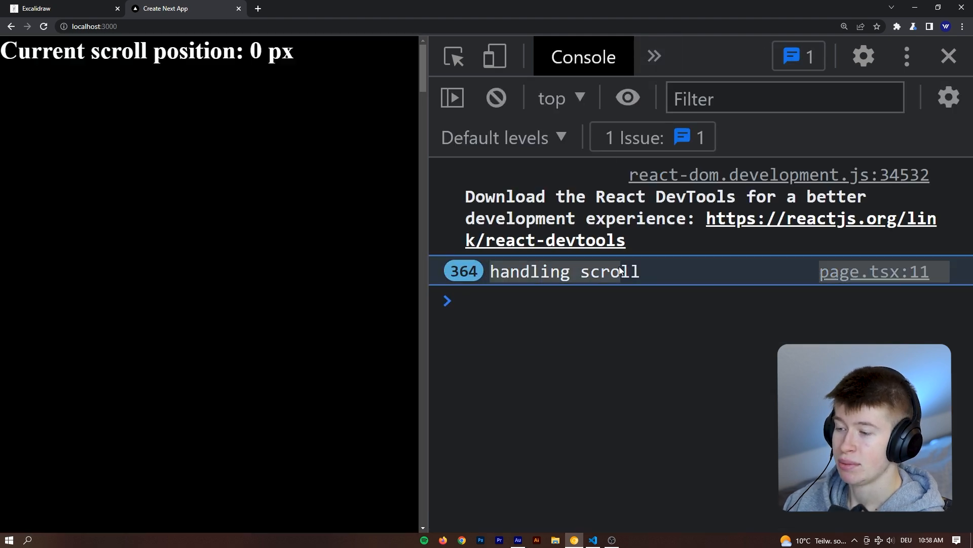
{"action": "left_click", "coordinate": [496, 97]}
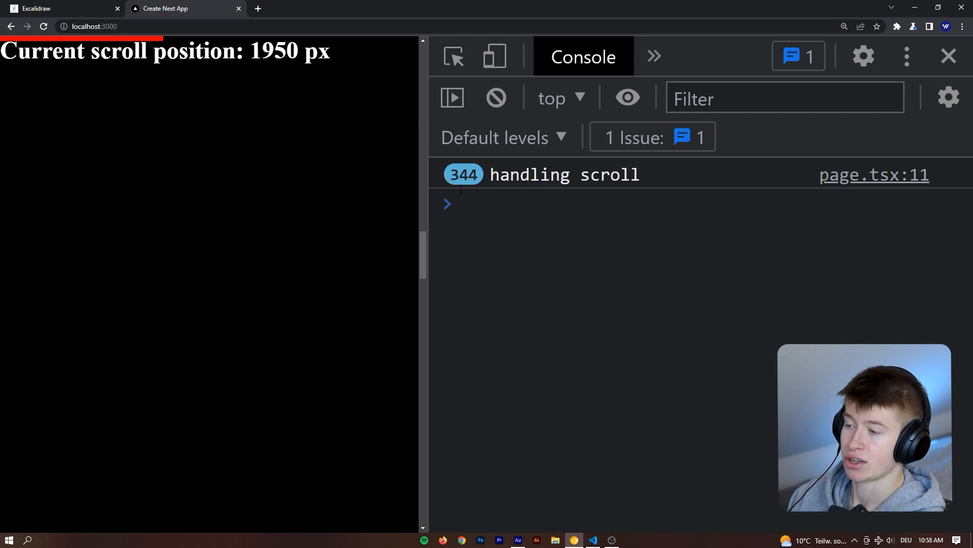
{"action": "scroll", "scroll_direction": "down", "scroll_amount": 3}
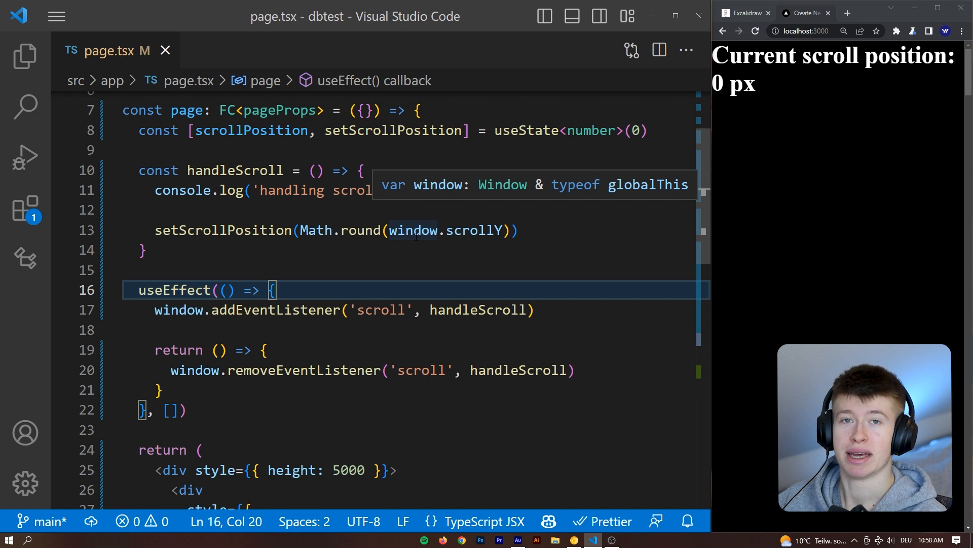
{"action": "mouse_move", "coordinate": [903, 123]}
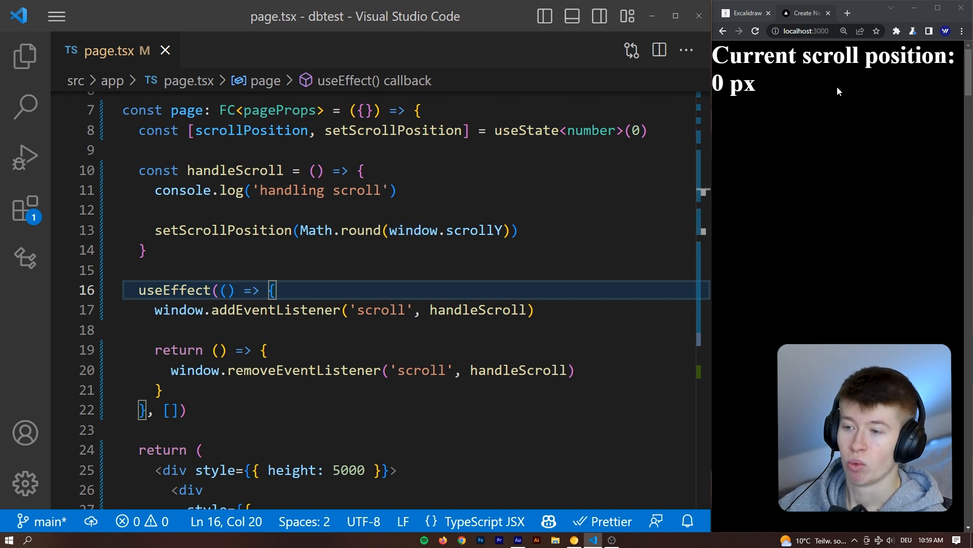
{"action": "mouse_move", "coordinate": [811, 143]}
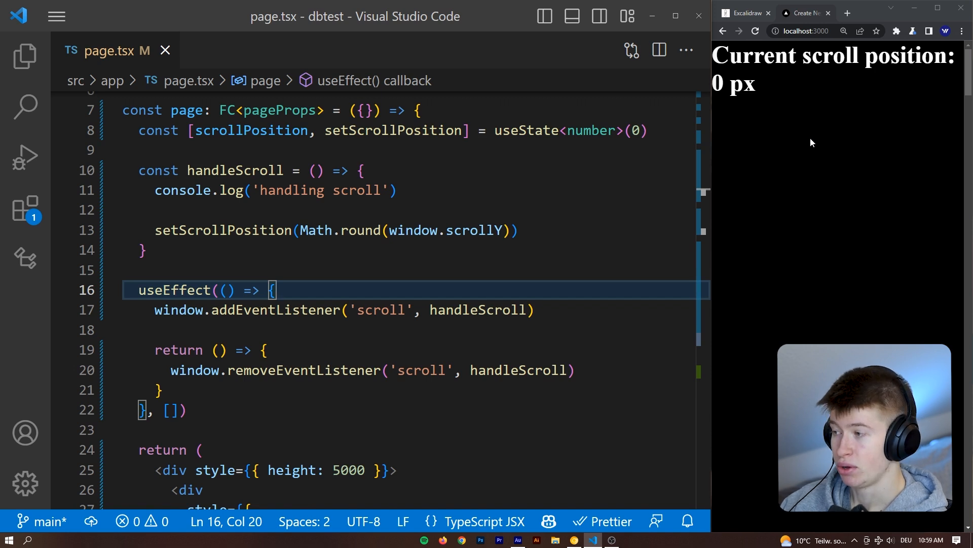
- Bring up the integrated PowerShell terminal at the dbtest folder below page.tsx
{"action": "left_click", "coordinate": [390, 189]}
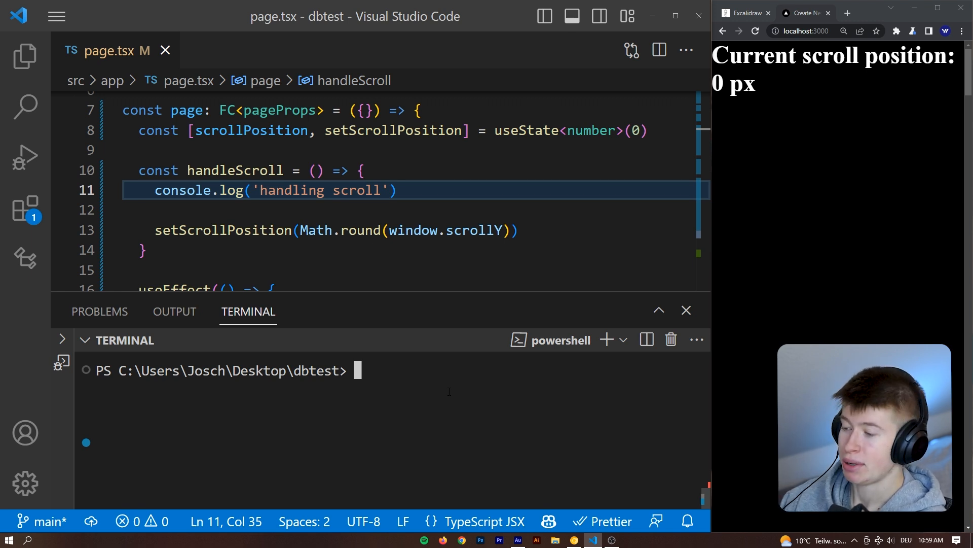
- Run yarn add lodash.throttle to install the throttle package
{"action": "type", "text": "yarn a"}
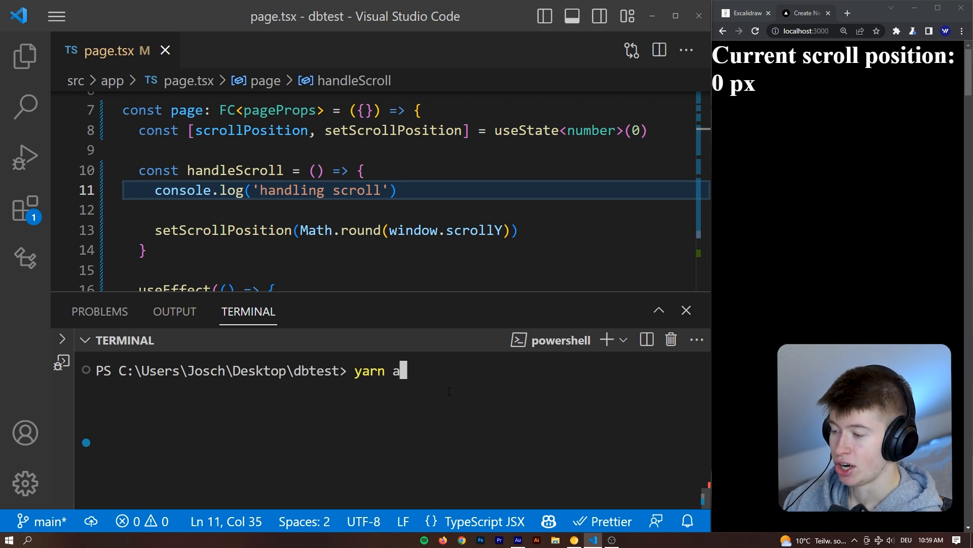
{"action": "type", "text": "dd"}
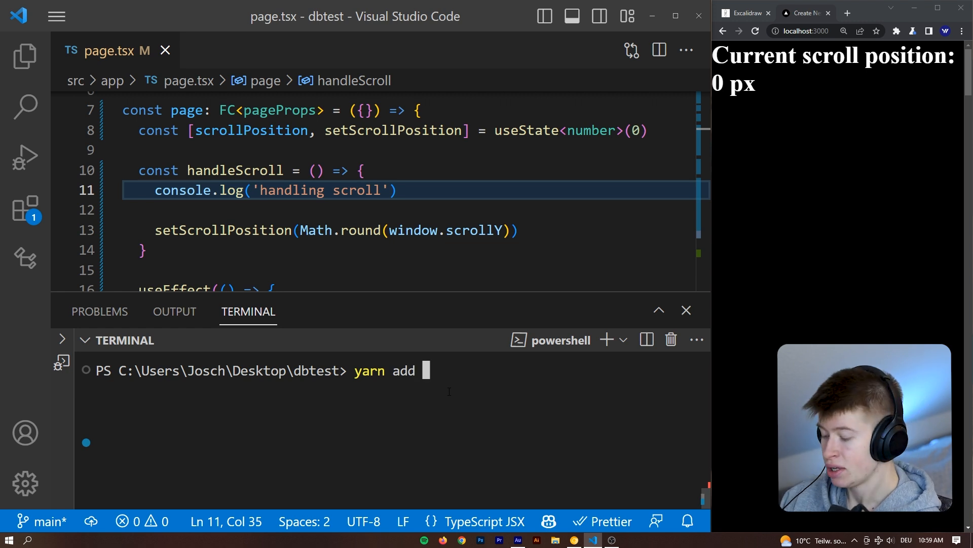
{"action": "type", "text": "lodash.th"}
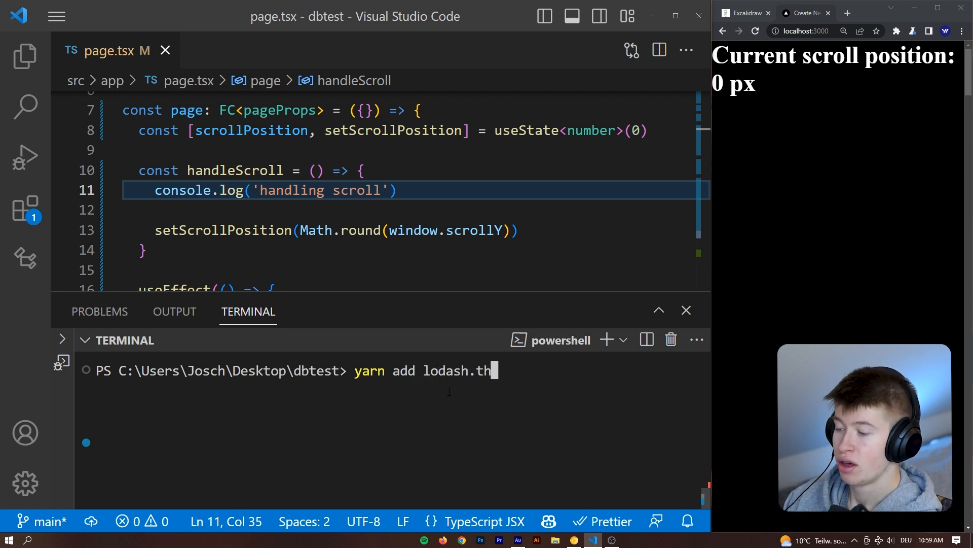
{"action": "key", "text": "Enter"}
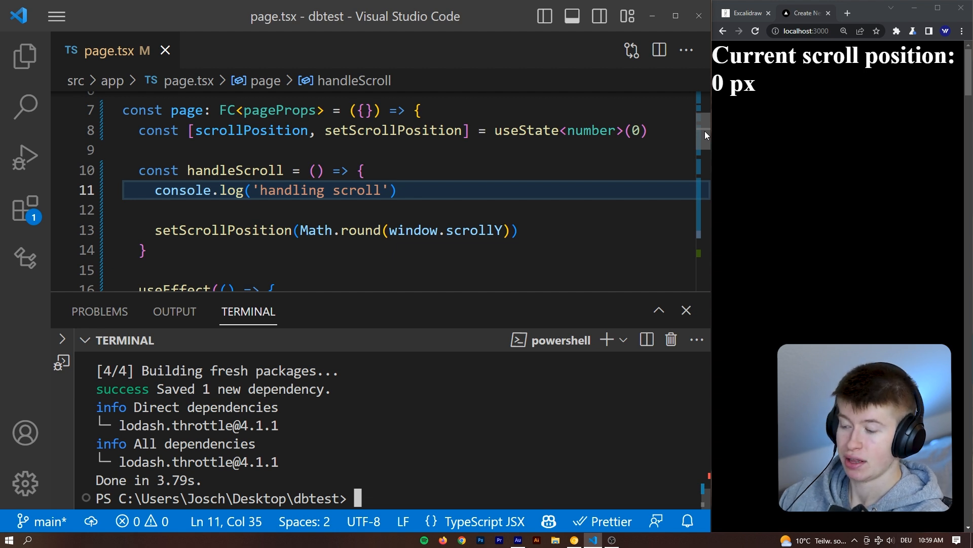
{"action": "type", "text": "y"}
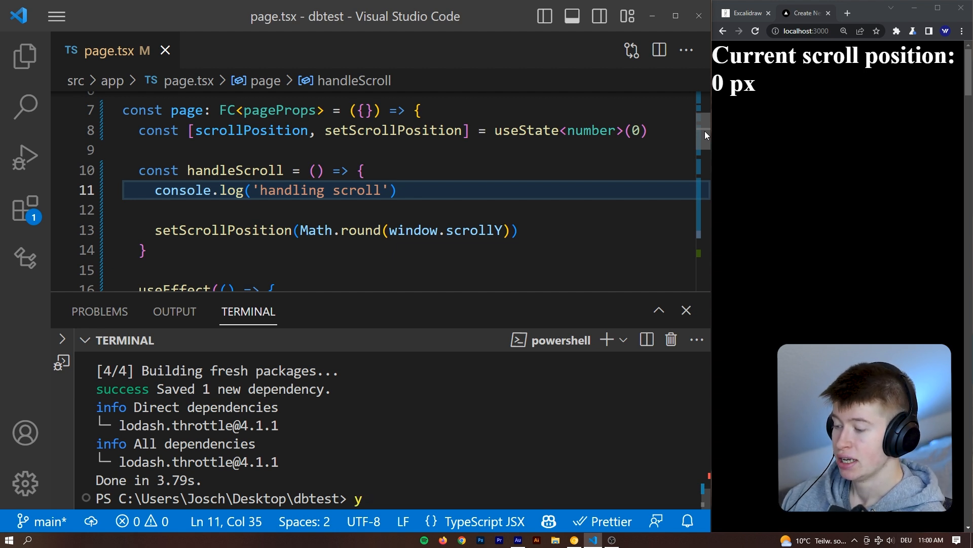
{"action": "type", "text": "arn add"}
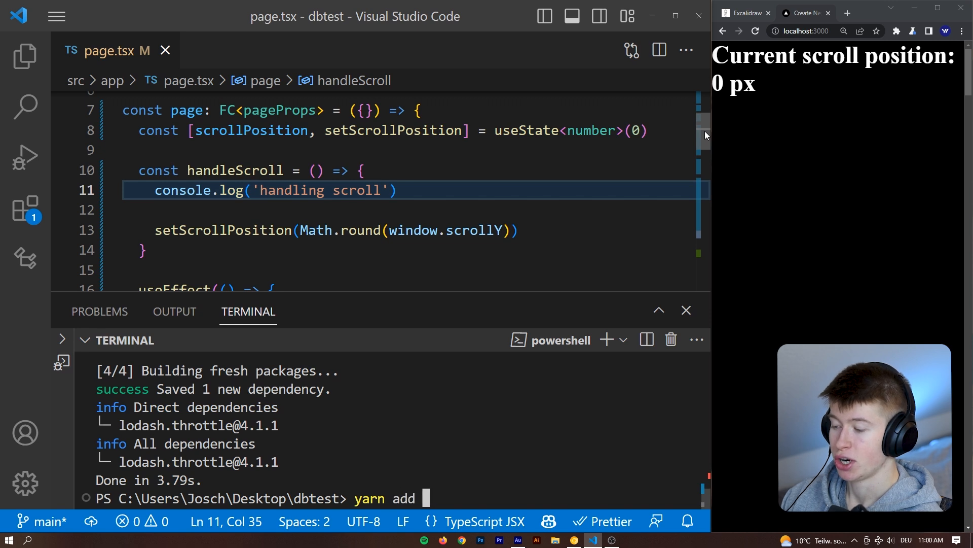
{"action": "type", "text": "-D"}
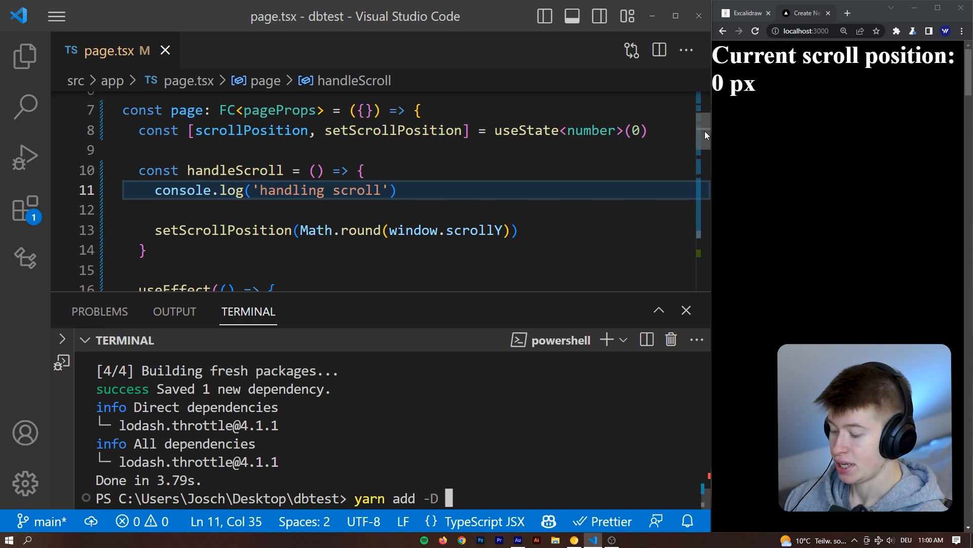
{"action": "type", "text": "@type"}
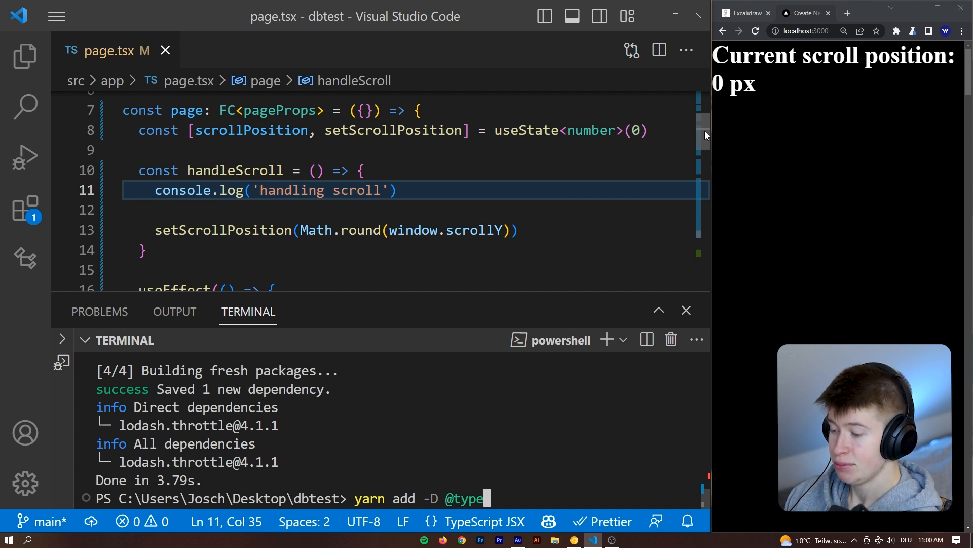
{"action": "type", "text": "s/lodash.thro"}
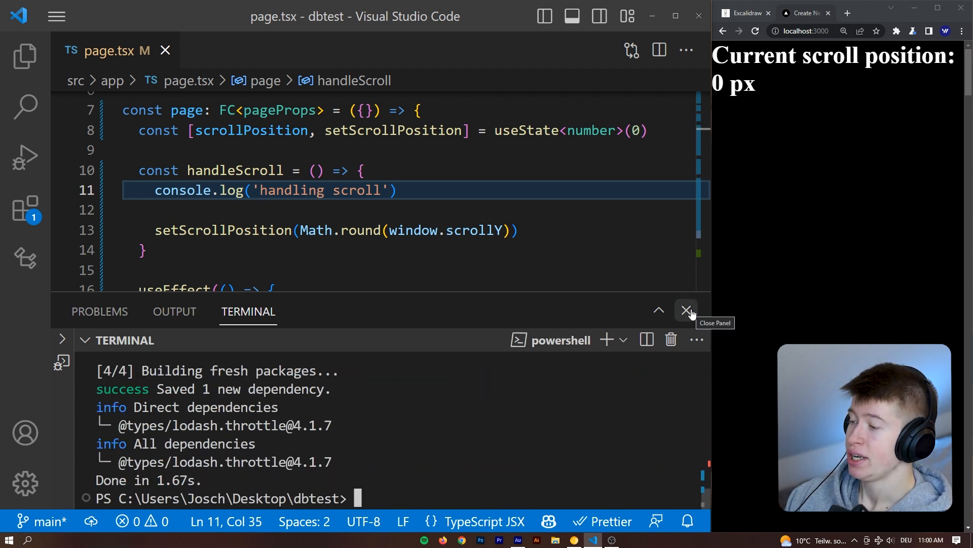
{"action": "type", "text": "yarn d"}
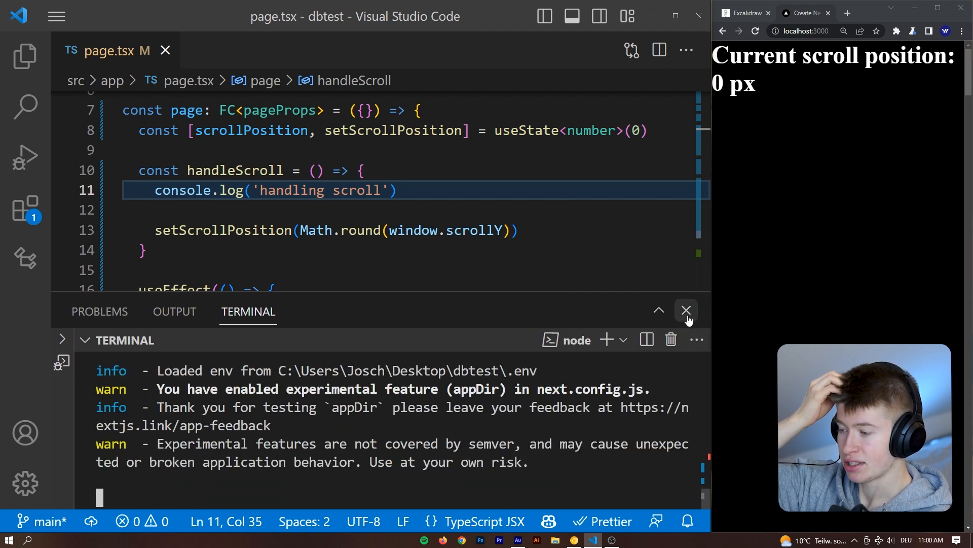
{"action": "left_click", "coordinate": [687, 310]}
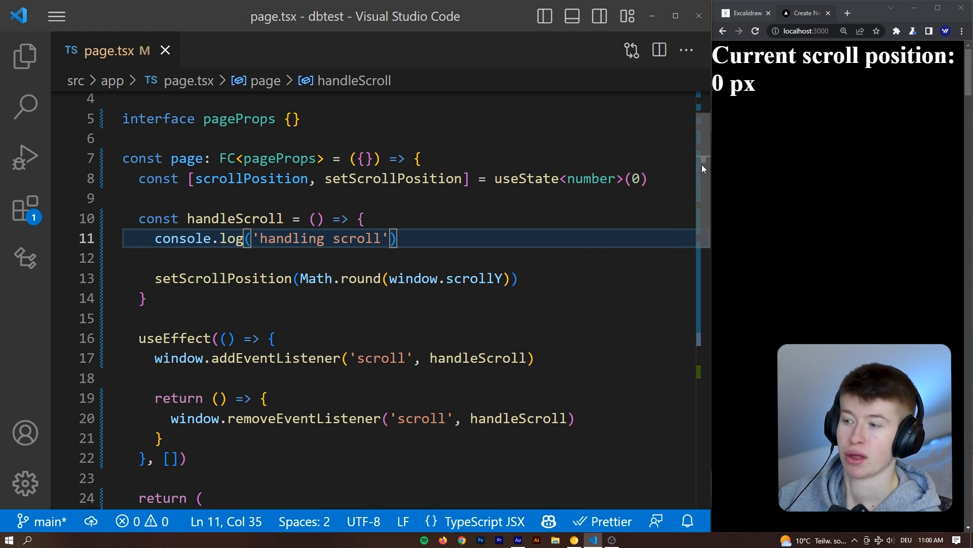
{"action": "scroll", "scroll_direction": "down", "scroll_amount": 3}
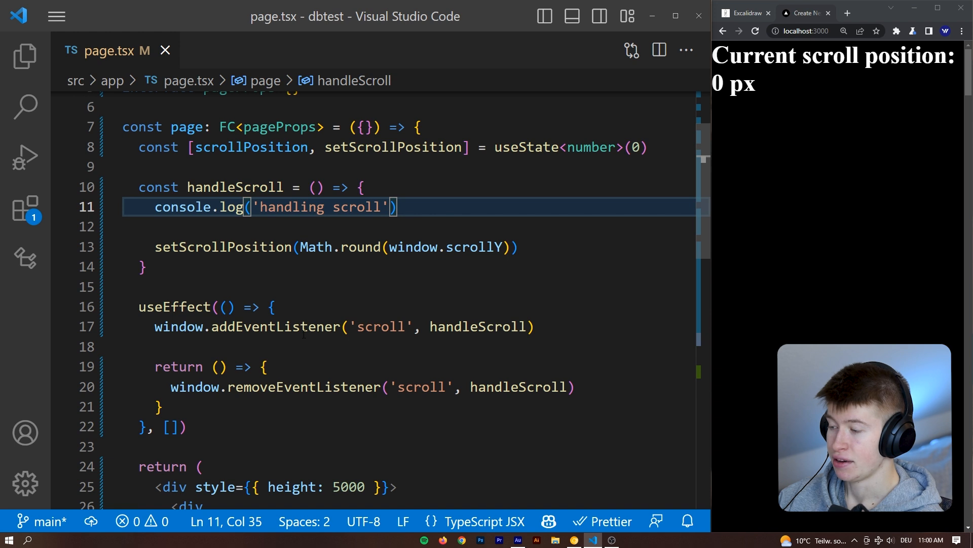
{"action": "mouse_move", "coordinate": [480, 326]}
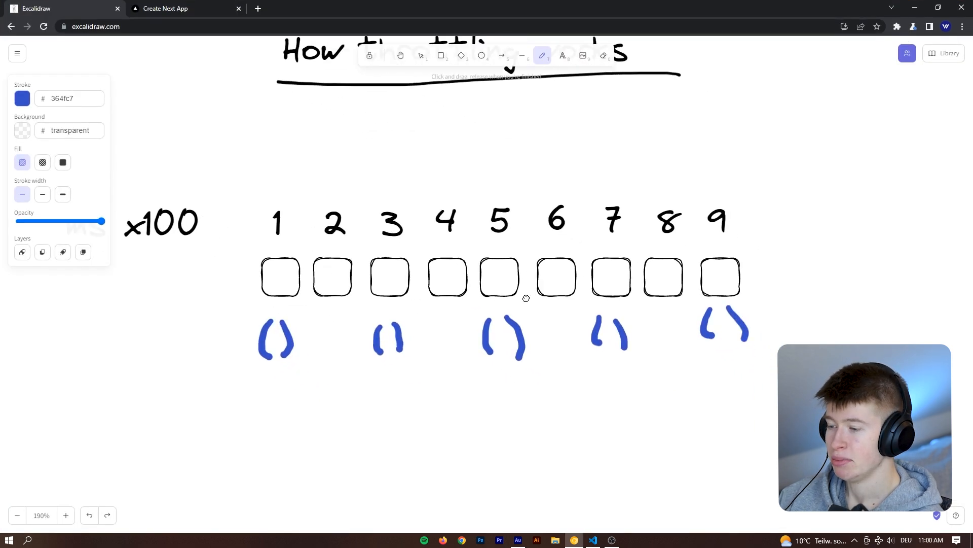
{"action": "scroll", "scroll_direction": "down", "scroll_amount": 3}
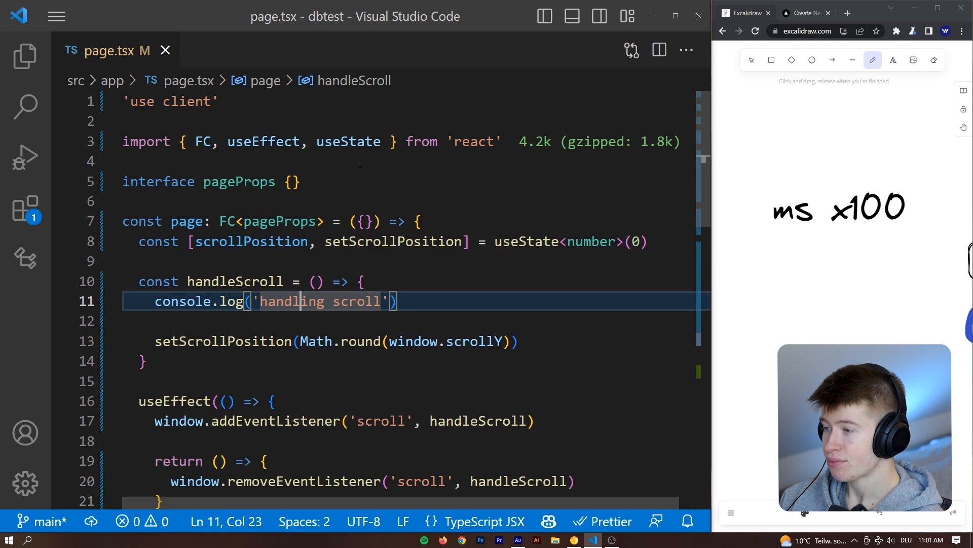
- Add import throttle from "lodash.throttle" and move down to the handleScroll definition
{"action": "type", "text": "import"}
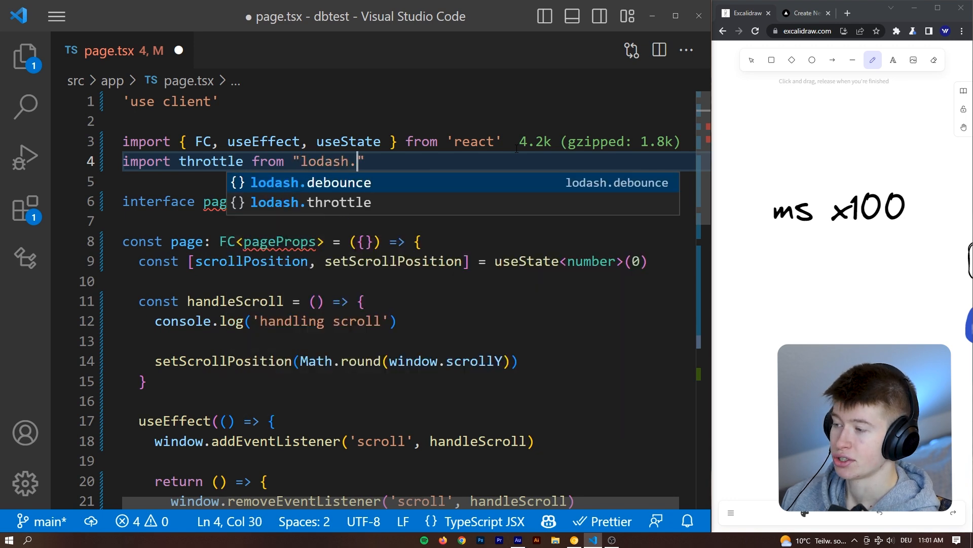
{"action": "type", "text": "throttle"}
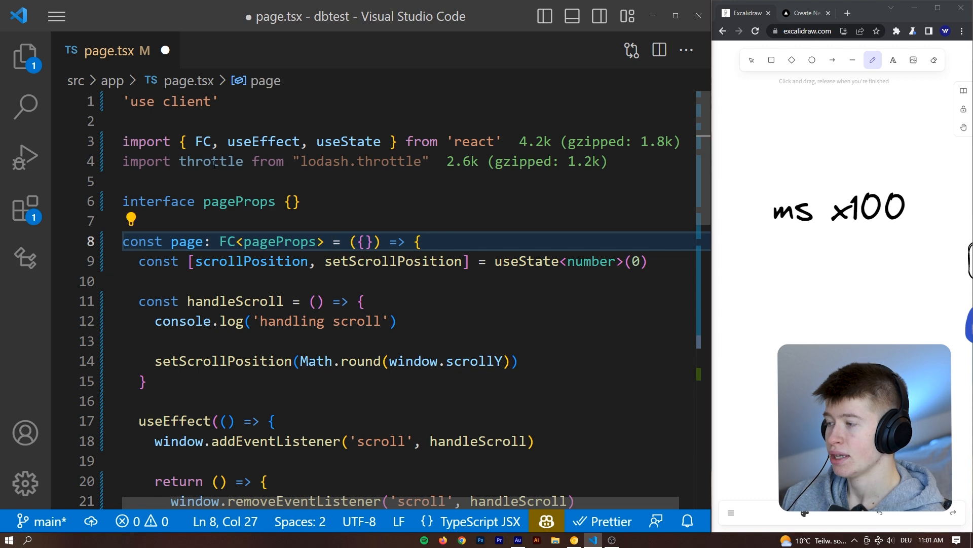
{"action": "double_click", "coordinate": [210, 161]}
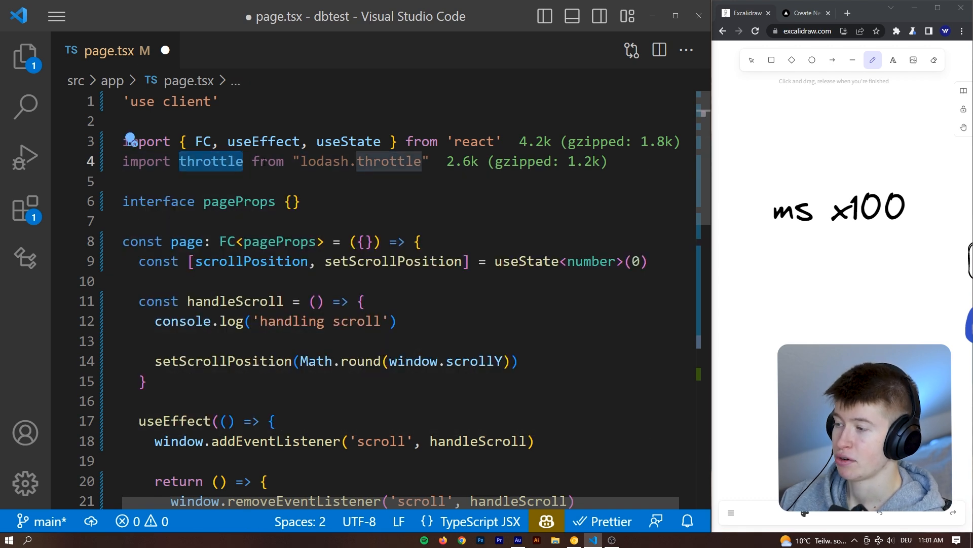
{"action": "scroll", "scroll_direction": "down", "scroll_amount": 3}
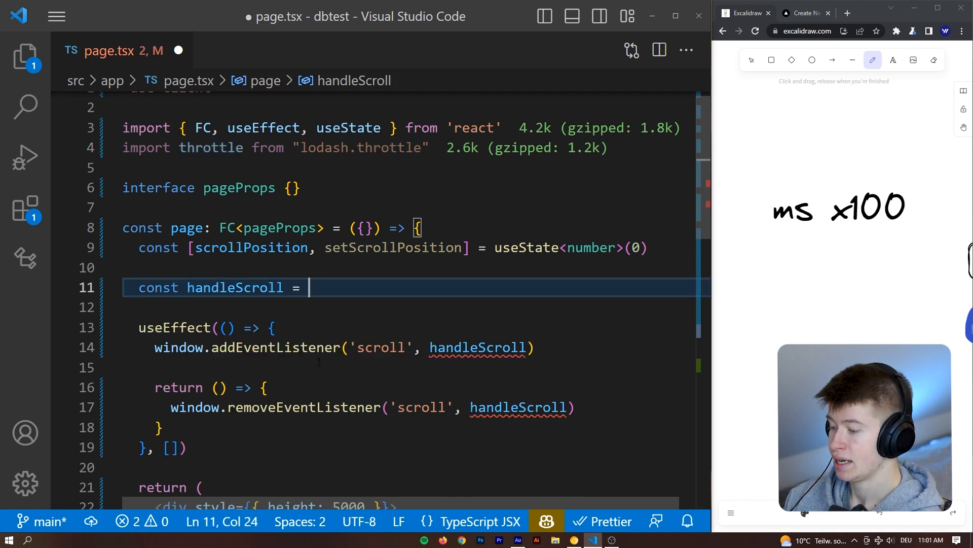
- Wrap handleScroll's body in throttle(() => {...}, 200)
{"action": "type", "text": "throttle(() => {"}
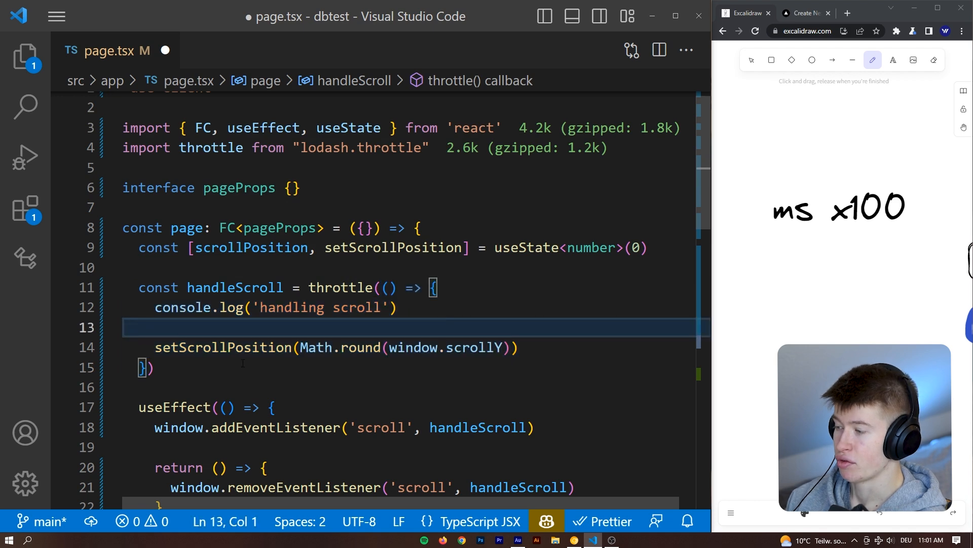
{"action": "mouse_move", "coordinate": [339, 287]}
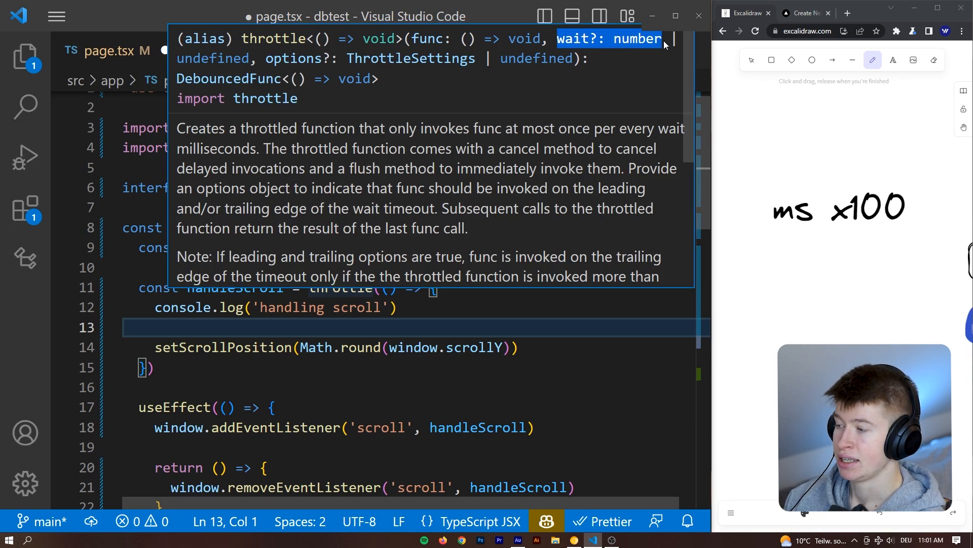
{"action": "type", "text": ","}
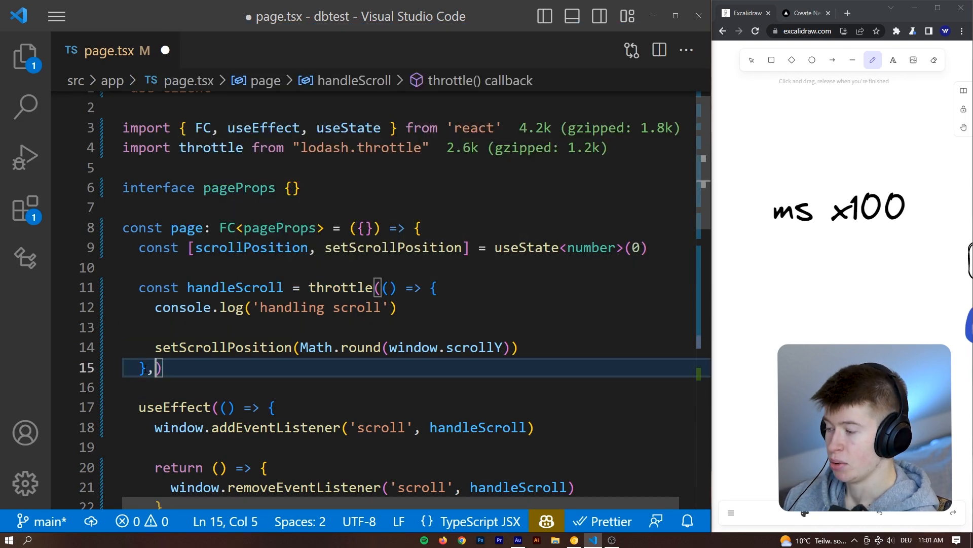
{"action": "type", "text": "200"}
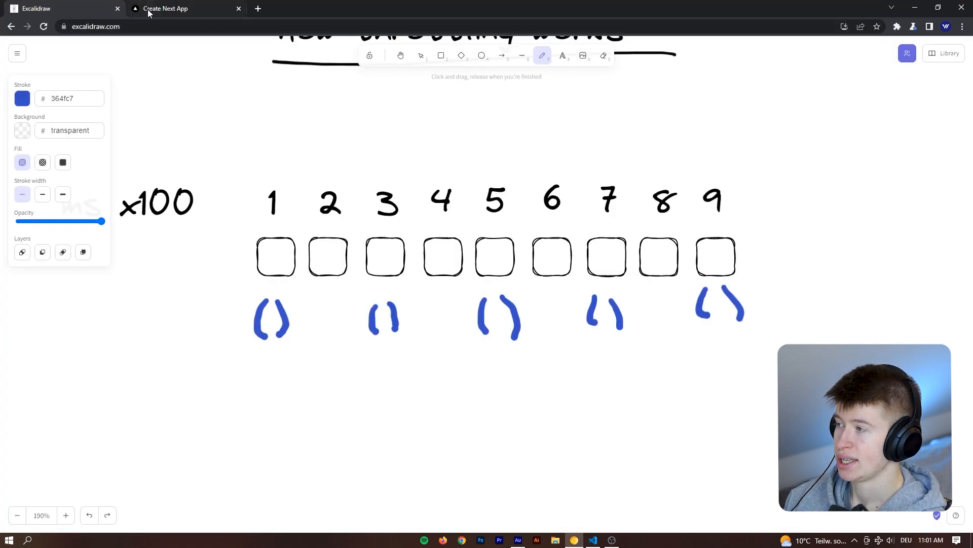
- Scroll the localhost page with the Console showing to watch throttled logs, then hide DevTools
{"action": "left_click", "coordinate": [165, 8]}
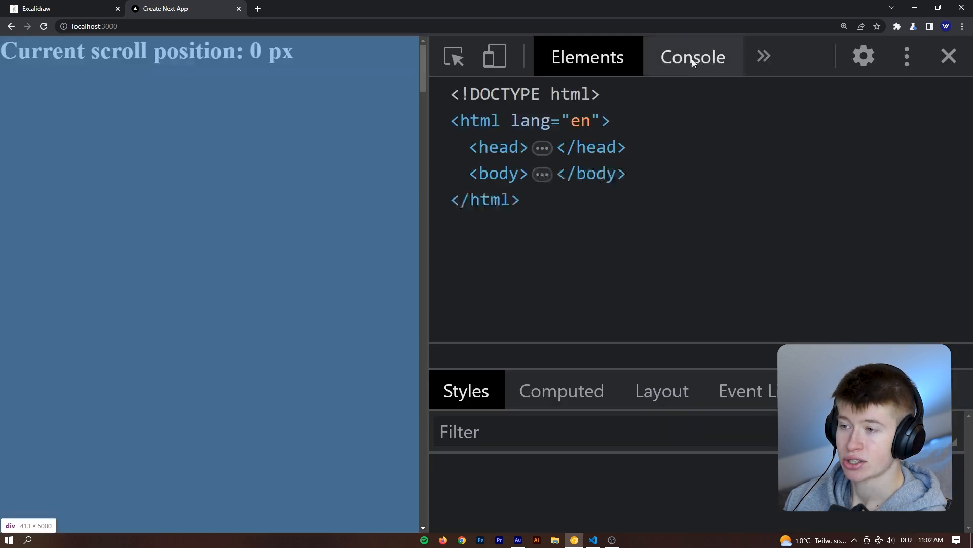
{"action": "left_click", "coordinate": [582, 57]}
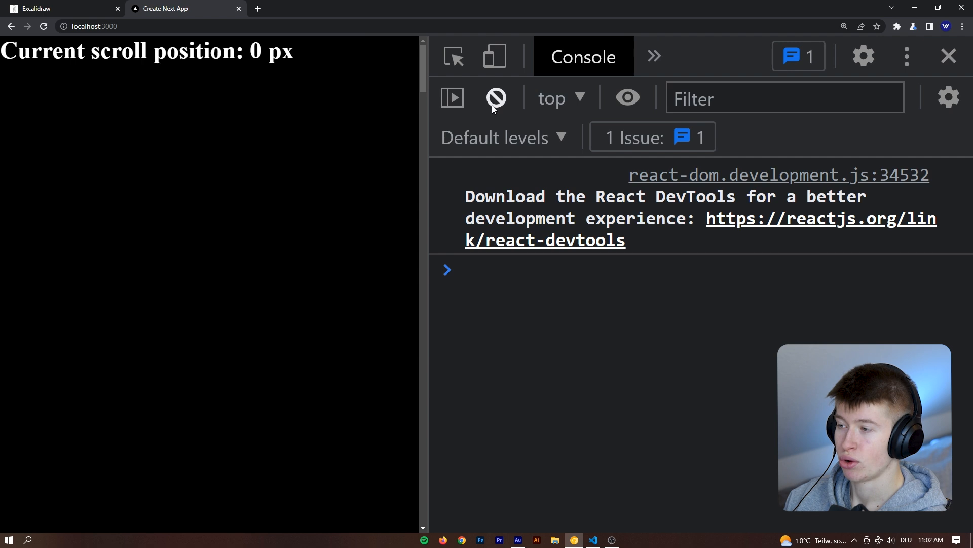
{"action": "scroll", "scroll_direction": "down", "scroll_amount": 3}
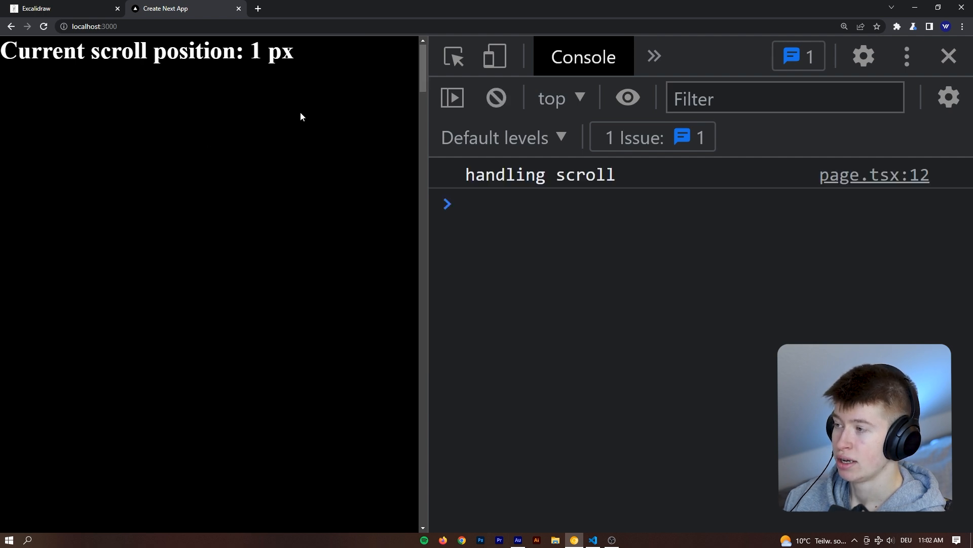
{"action": "scroll", "scroll_direction": "down", "scroll_amount": 3}
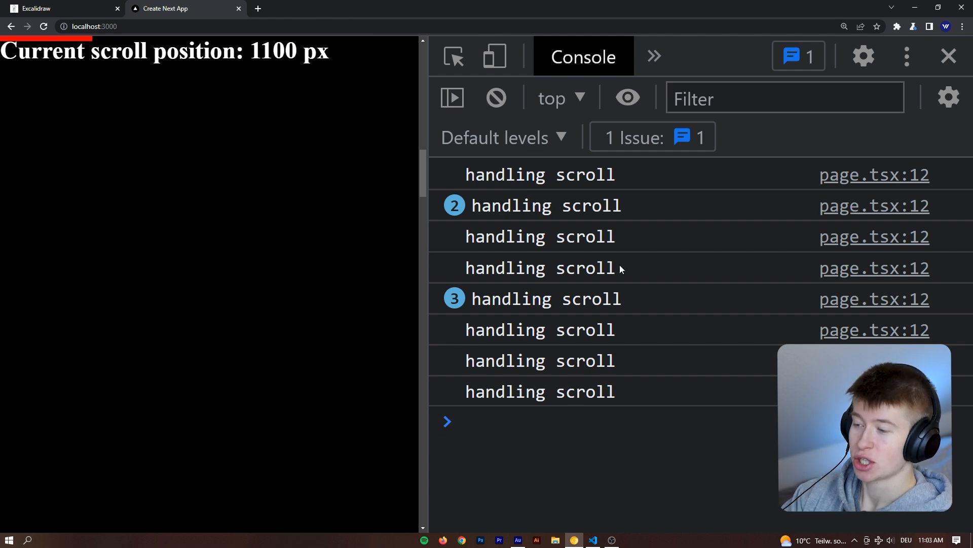
{"action": "mouse_move", "coordinate": [527, 204]}
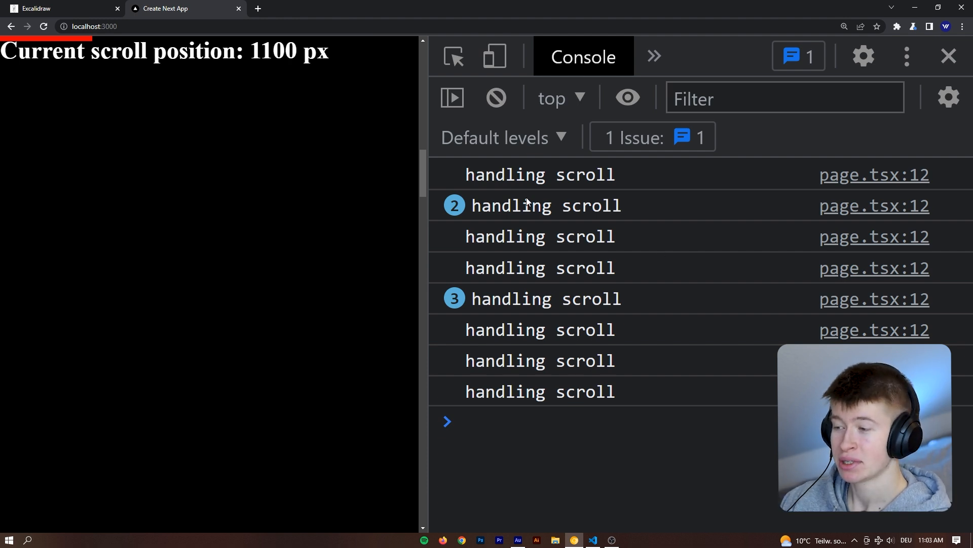
{"action": "scroll", "scroll_direction": "down", "scroll_amount": 3}
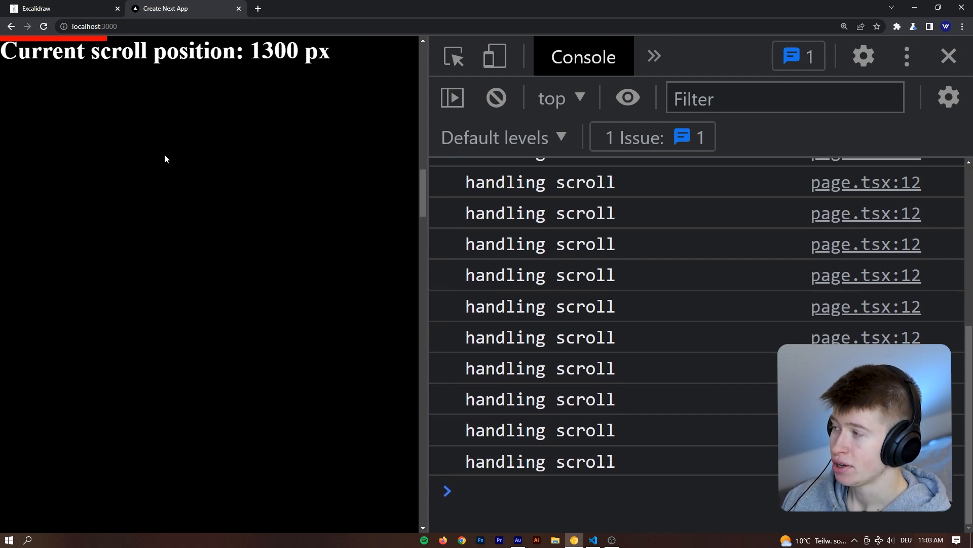
{"action": "left_click", "coordinate": [949, 56]}
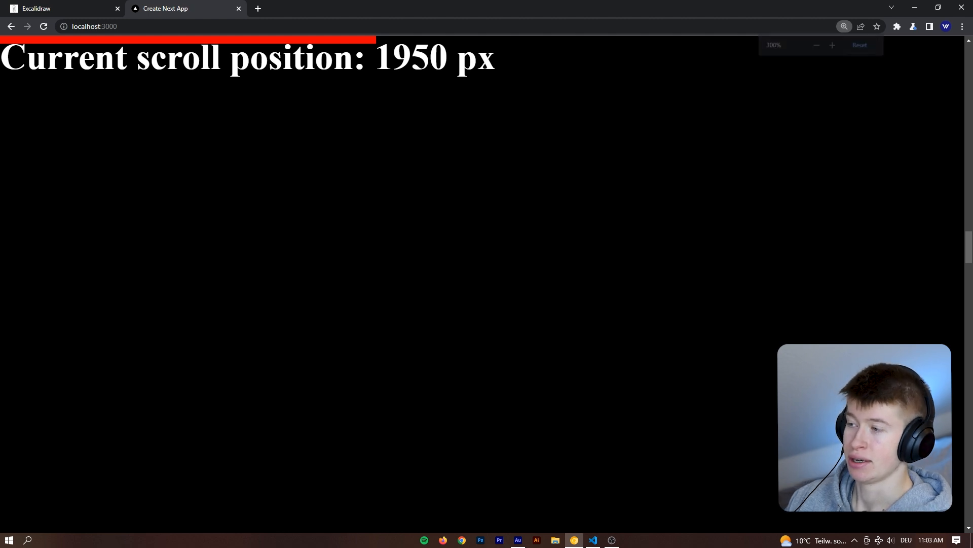
{"action": "scroll", "scroll_direction": "down", "scroll_amount": 3}
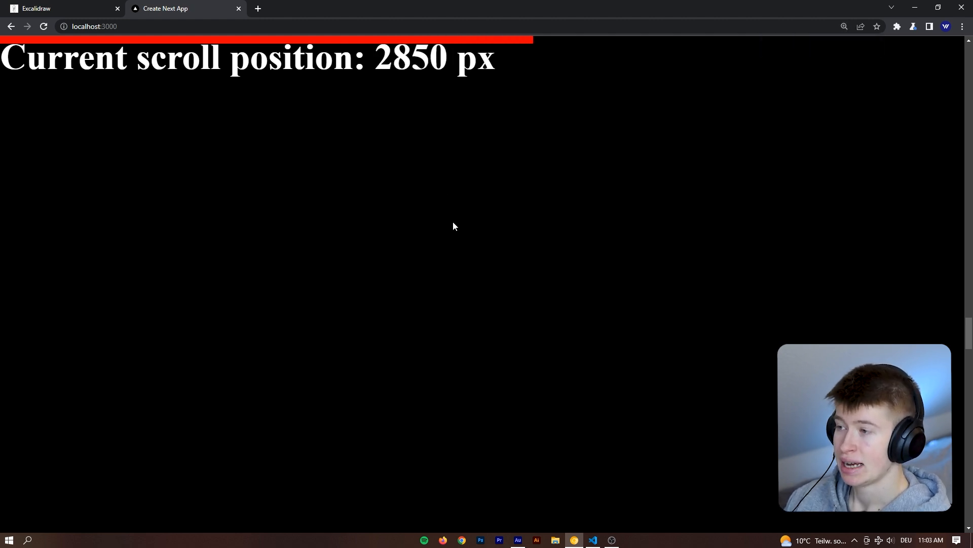
{"action": "scroll", "scroll_direction": "up", "scroll_amount": 3}
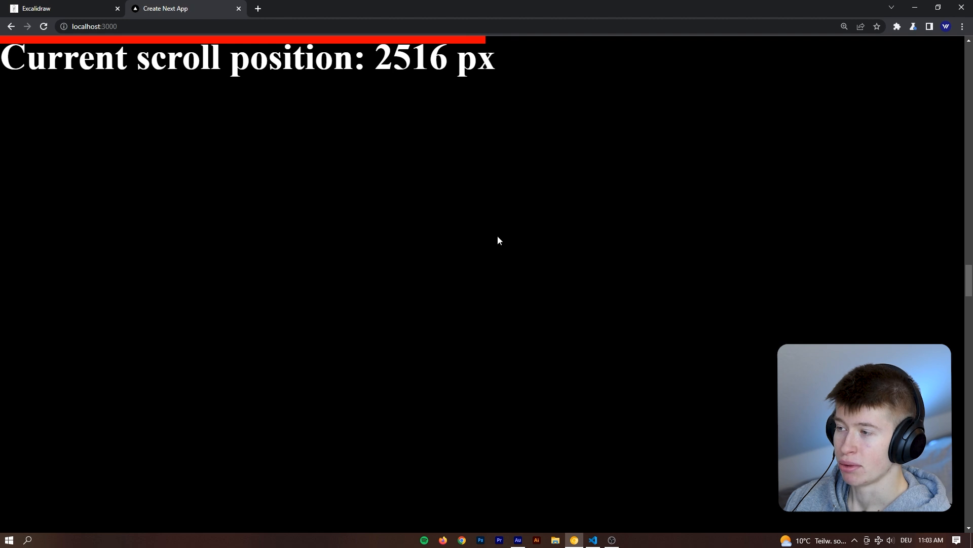
{"action": "scroll", "scroll_direction": "up", "scroll_amount": 3}
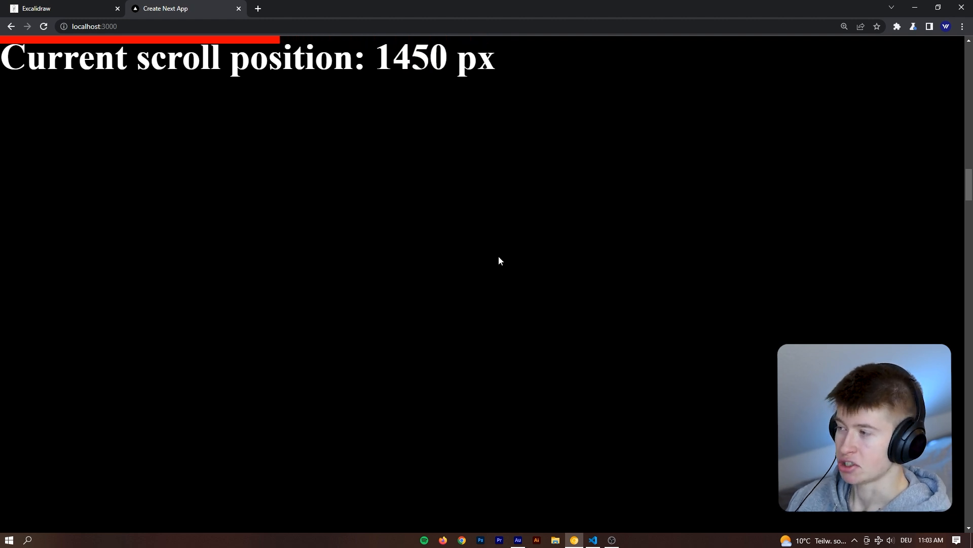
{"action": "scroll", "scroll_direction": "up", "scroll_amount": 3}
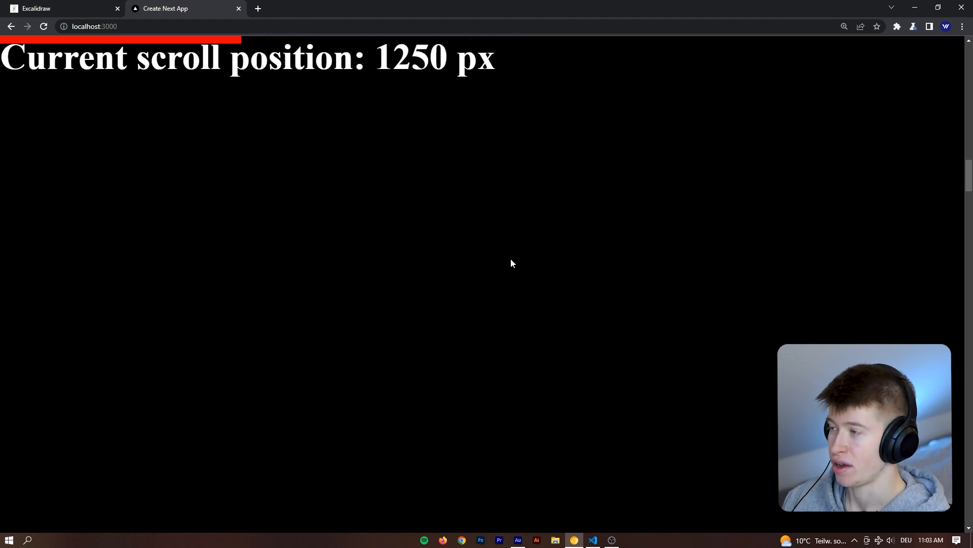
{"action": "scroll", "scroll_direction": "up", "scroll_amount": 3}
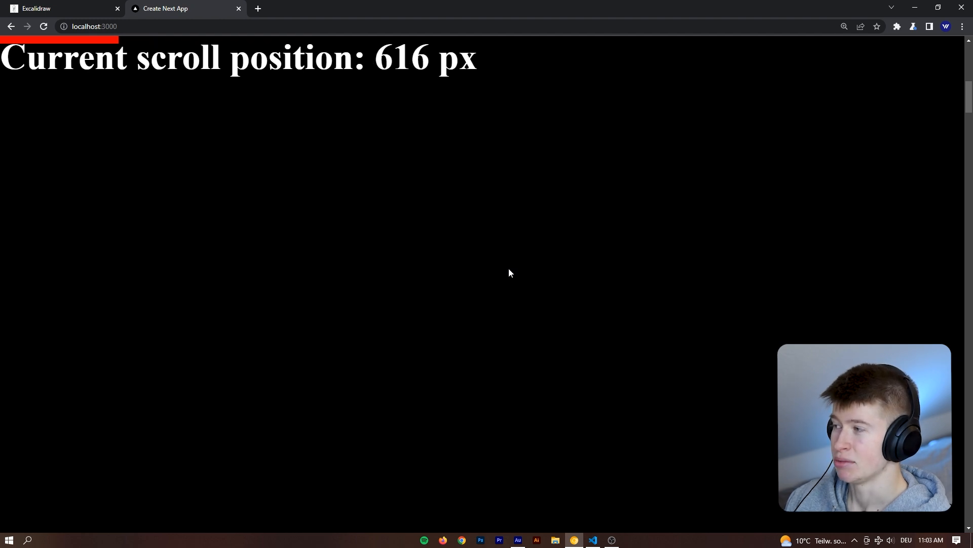
{"action": "scroll", "scroll_direction": "up", "scroll_amount": 3}
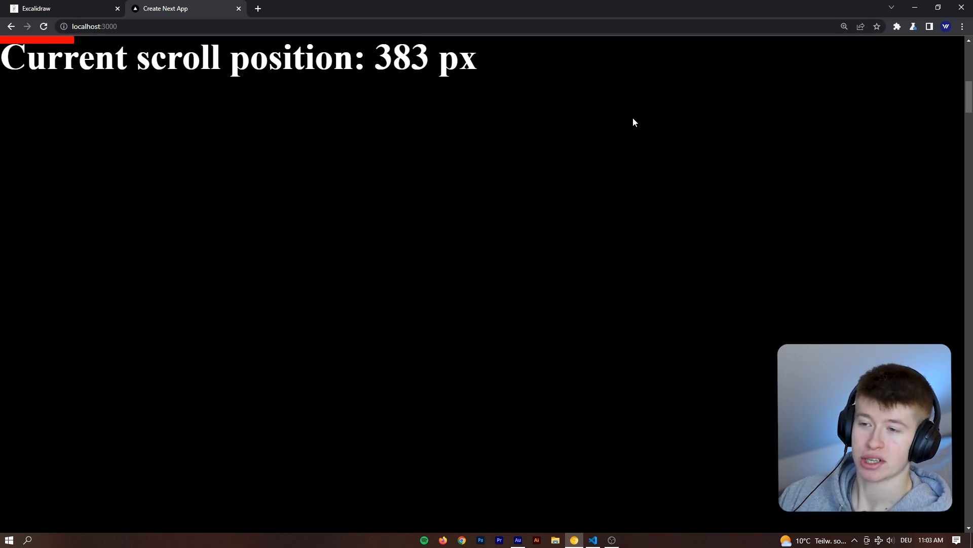
{"action": "mouse_move", "coordinate": [588, 184]}
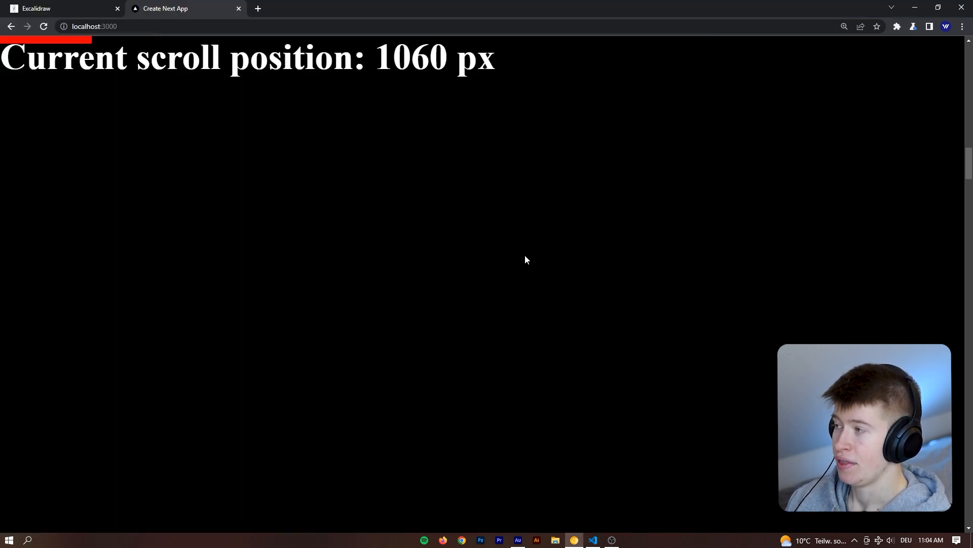
{"action": "scroll", "scroll_direction": "down", "scroll_amount": 3}
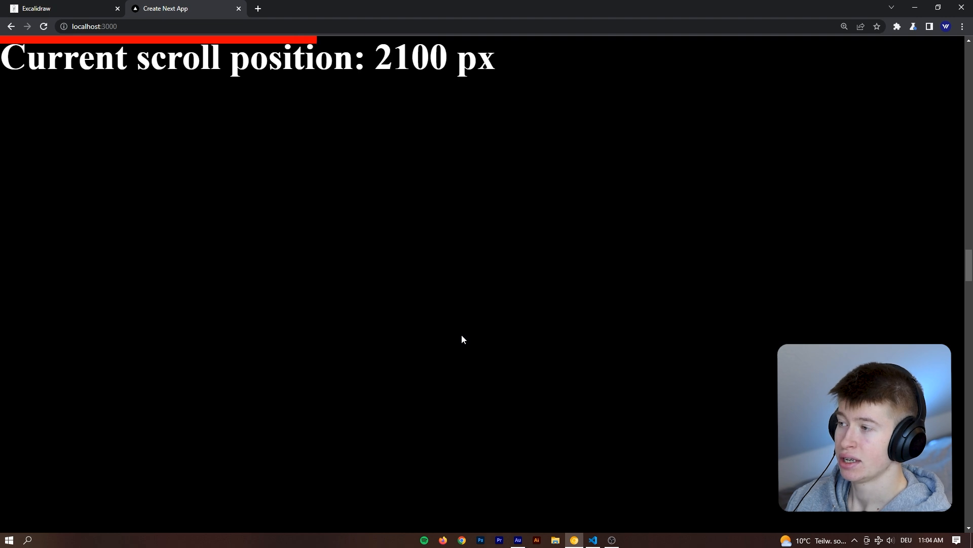
{"action": "scroll", "scroll_direction": "down", "scroll_amount": 3}
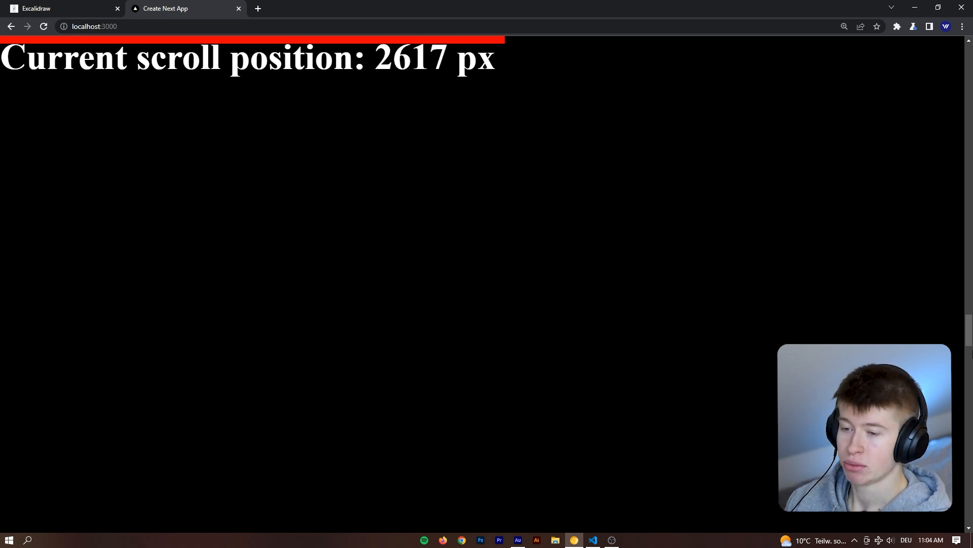
{"action": "scroll", "scroll_direction": "up", "scroll_amount": 3}
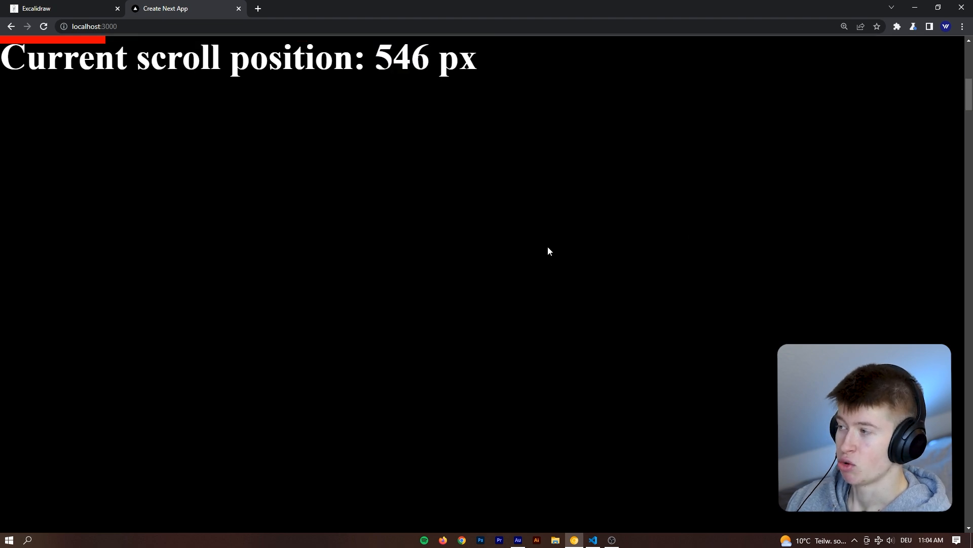
{"action": "scroll", "scroll_direction": "up", "scroll_amount": 3}
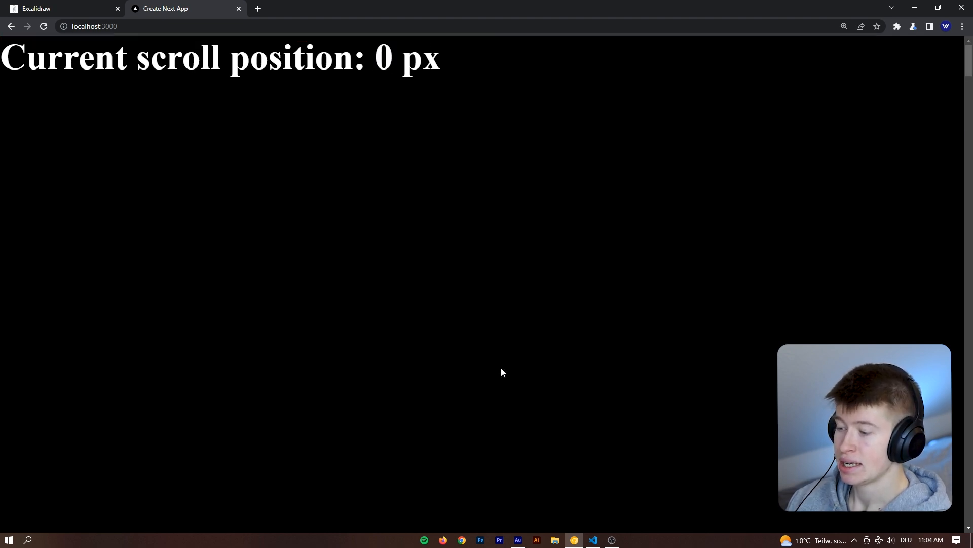
- Switch to the Console via the >> menu and scroll repeatedly to watch 'handling scroll' logs accumulate
{"action": "left_click", "coordinate": [662, 57]}
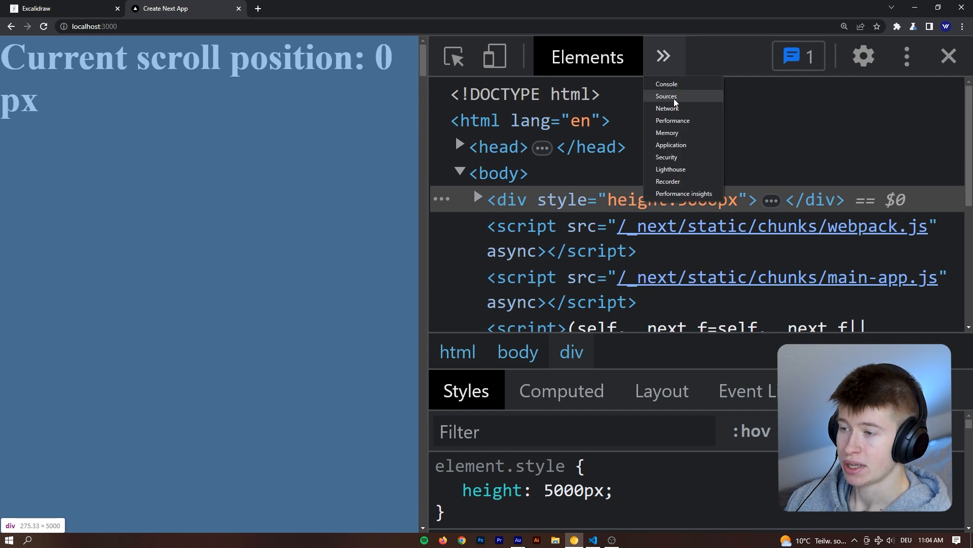
{"action": "left_click", "coordinate": [665, 84]}
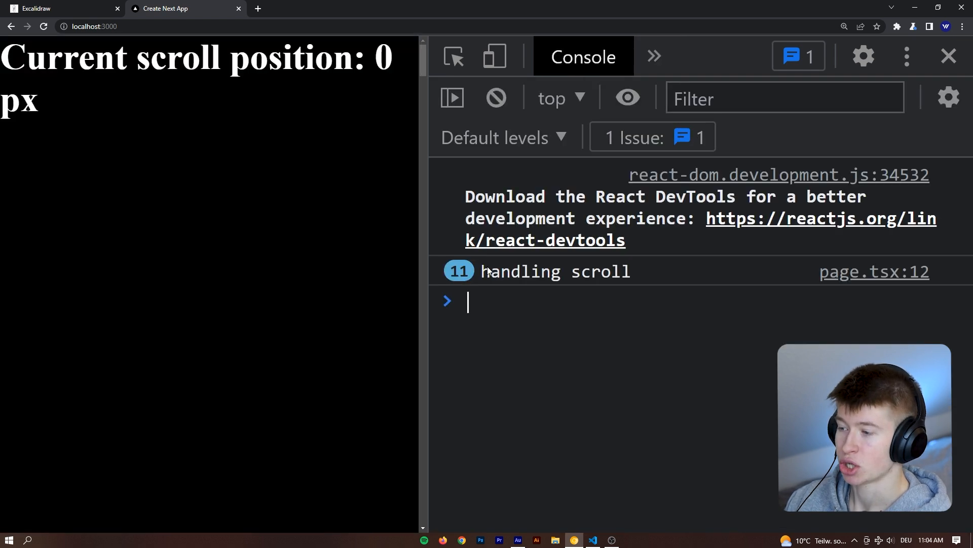
{"action": "mouse_move", "coordinate": [503, 283]}
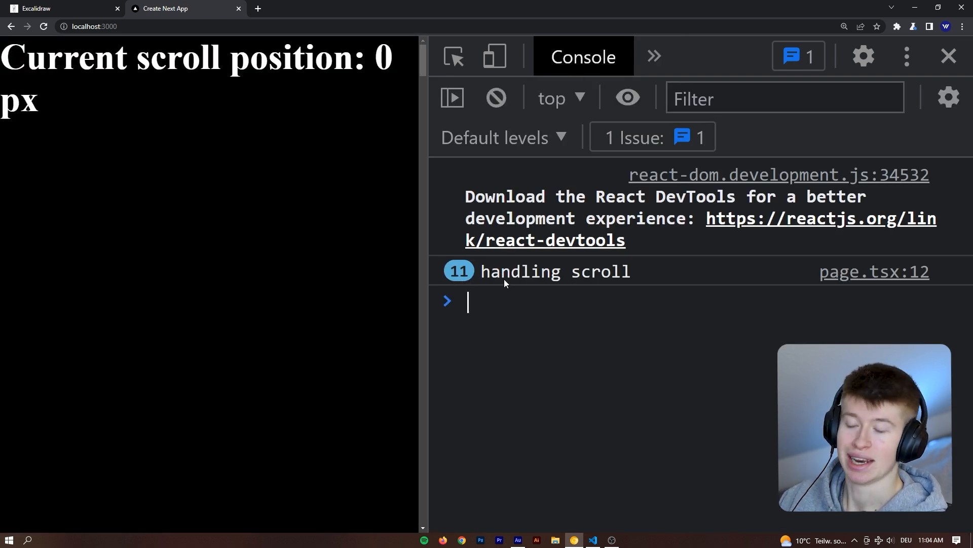
{"action": "scroll", "scroll_direction": "down", "scroll_amount": 3}
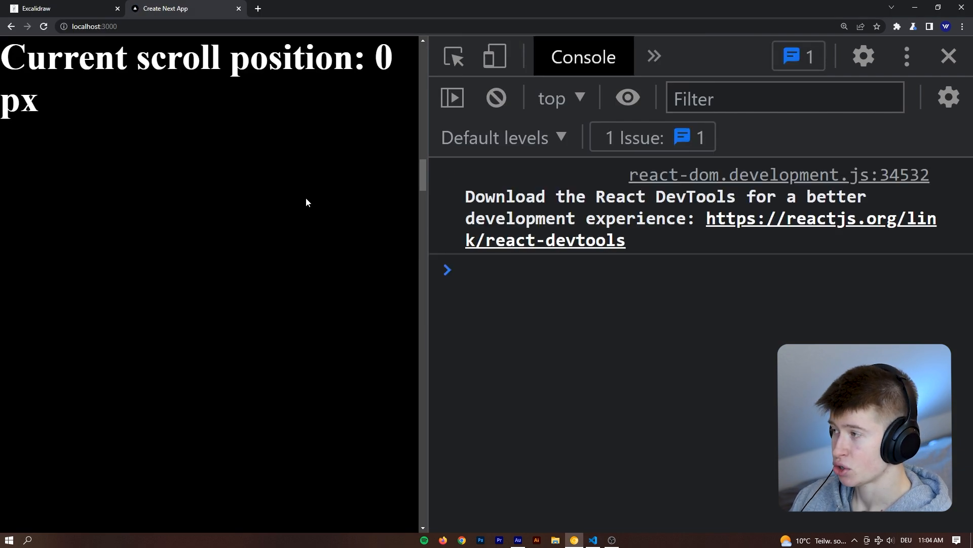
{"action": "scroll", "scroll_direction": "down", "scroll_amount": 3}
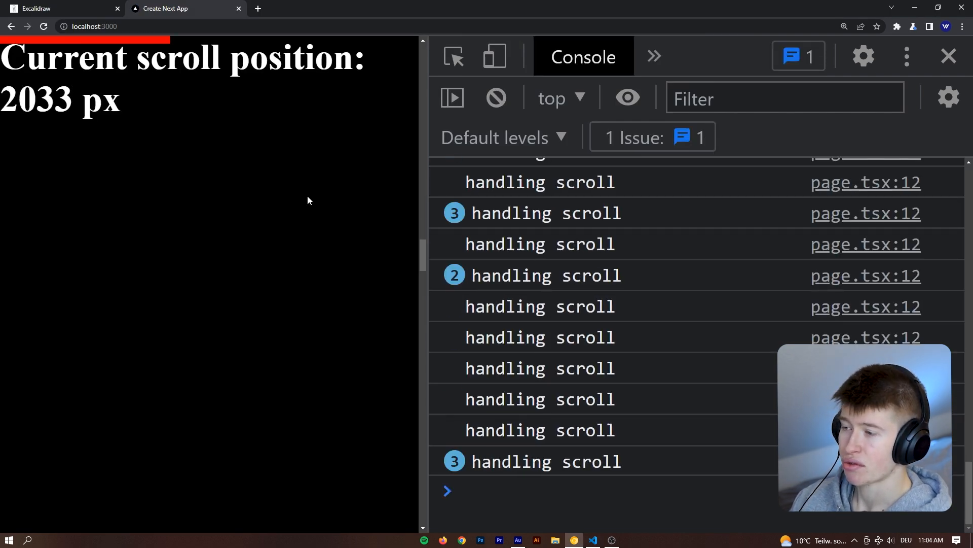
{"action": "scroll", "scroll_direction": "up", "scroll_amount": 3}
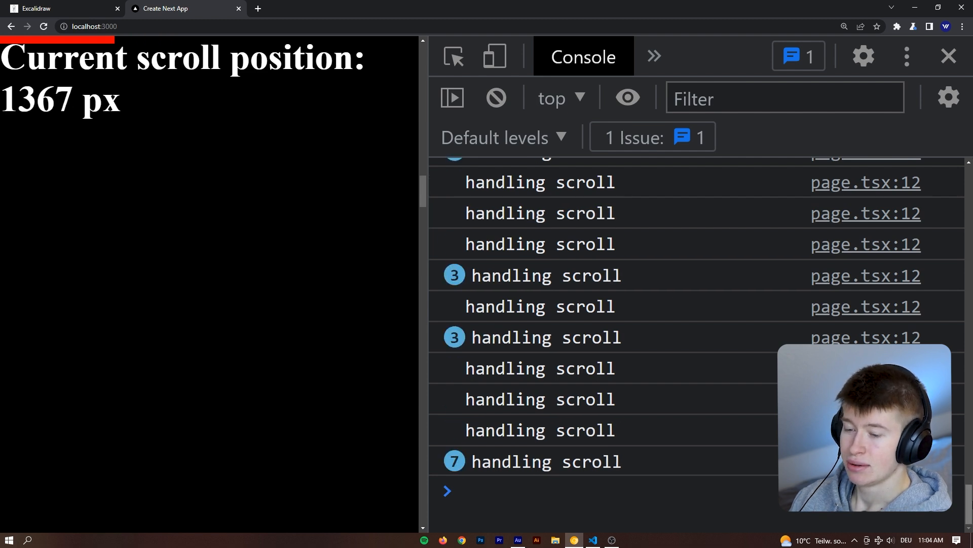
{"action": "scroll", "scroll_direction": "down", "scroll_amount": 3}
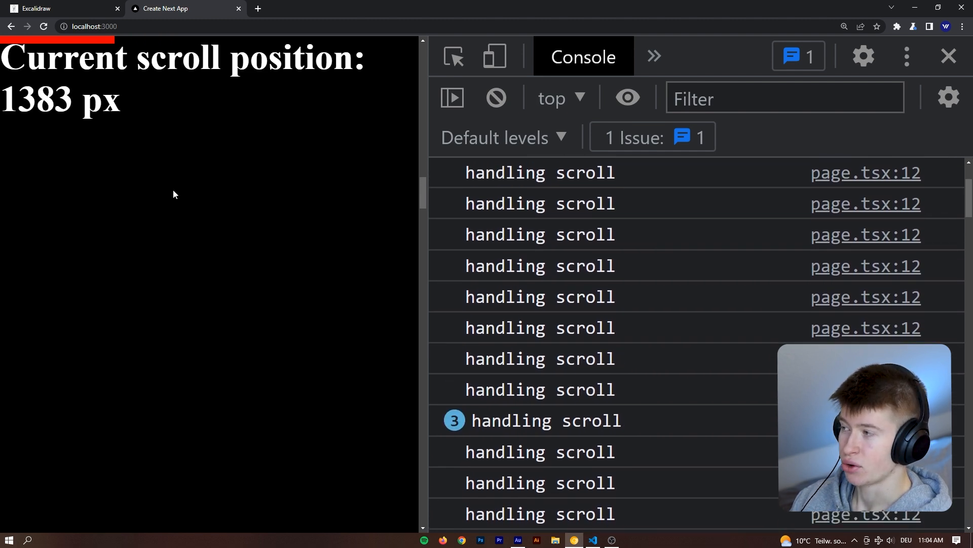
{"action": "scroll", "scroll_direction": "down", "scroll_amount": 3}
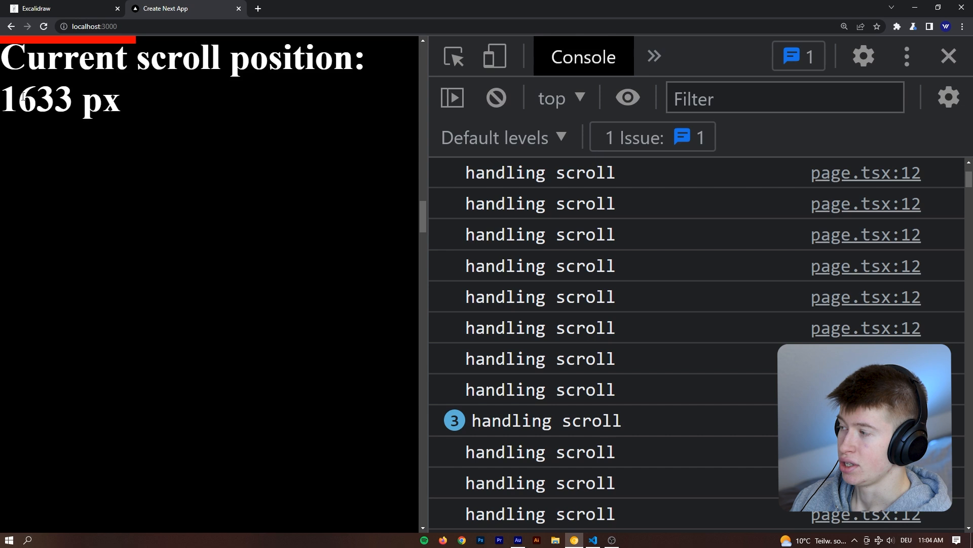
{"action": "scroll", "scroll_direction": "down", "scroll_amount": 3}
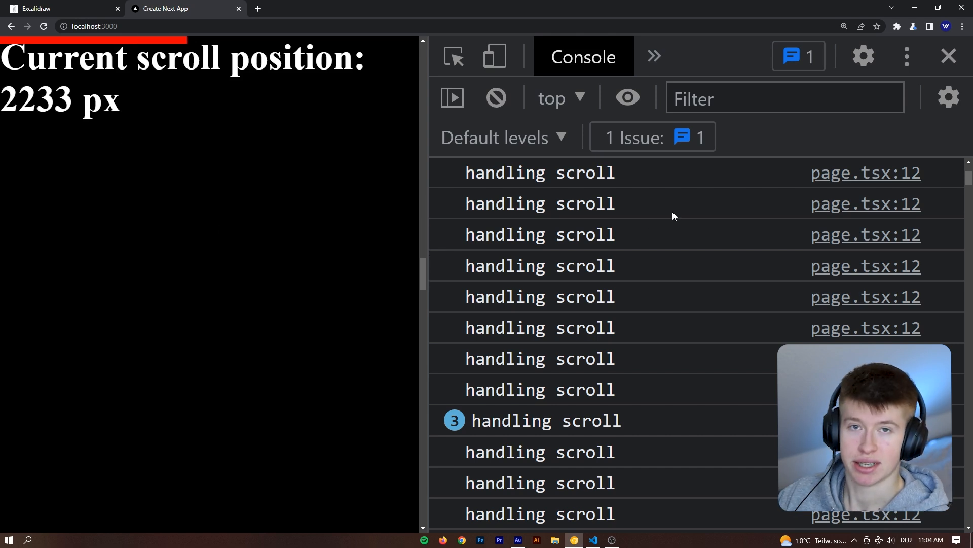